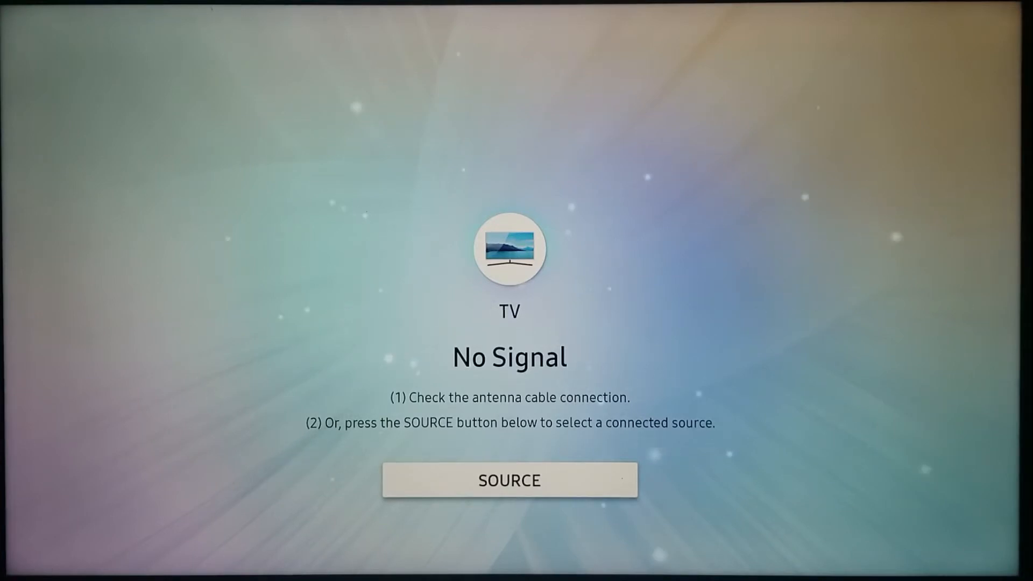
Step: From the home bar go to APPS and browse the store's featured and popular listings
{"action": "left_click", "coordinate": [509, 480]}
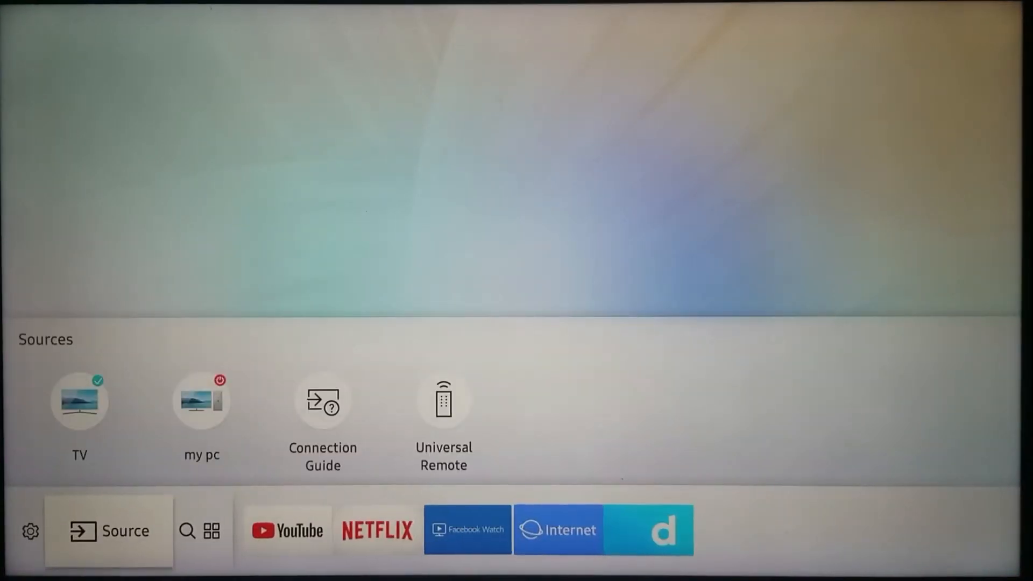
{"action": "left_click", "coordinate": [212, 530]}
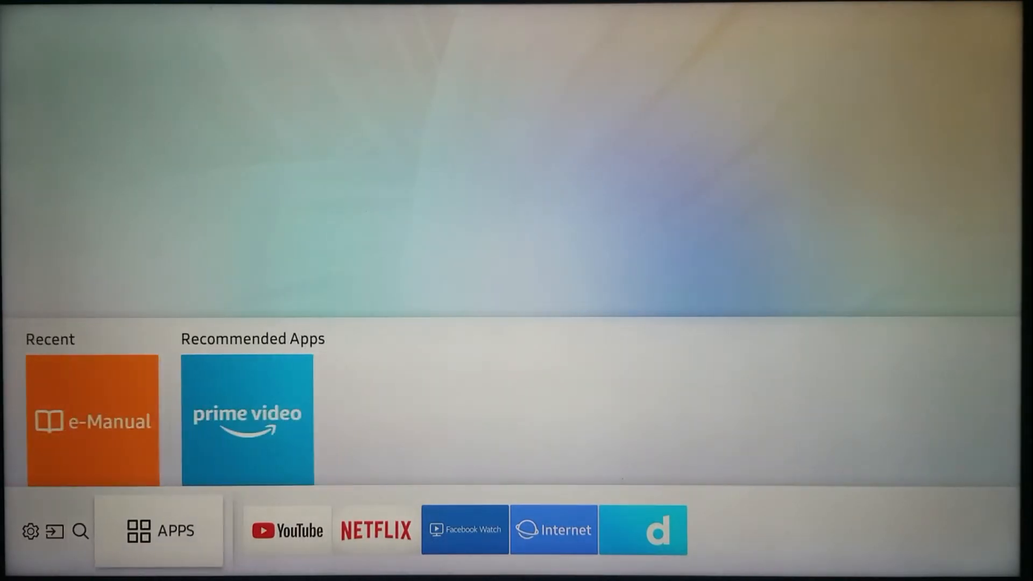
{"action": "left_click", "coordinate": [160, 530]}
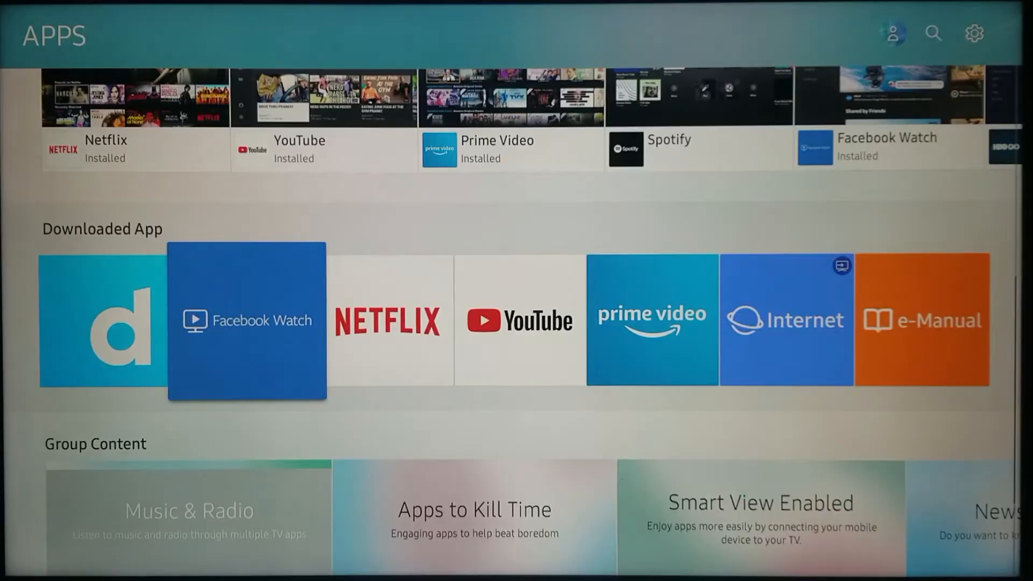
{"action": "scroll", "scroll_direction": "down", "scroll_amount": 3}
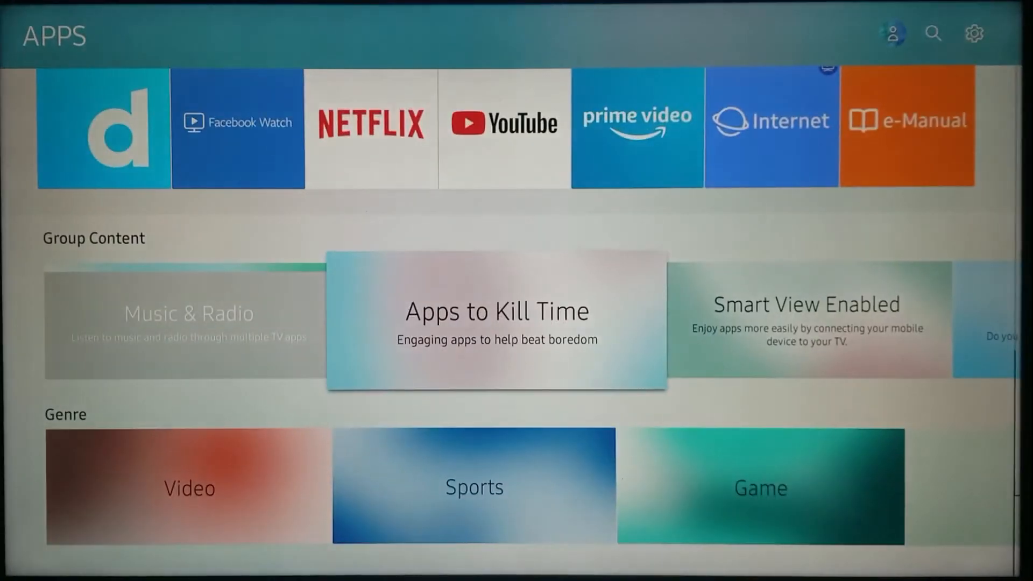
{"action": "scroll", "scroll_direction": "up", "scroll_amount": 3}
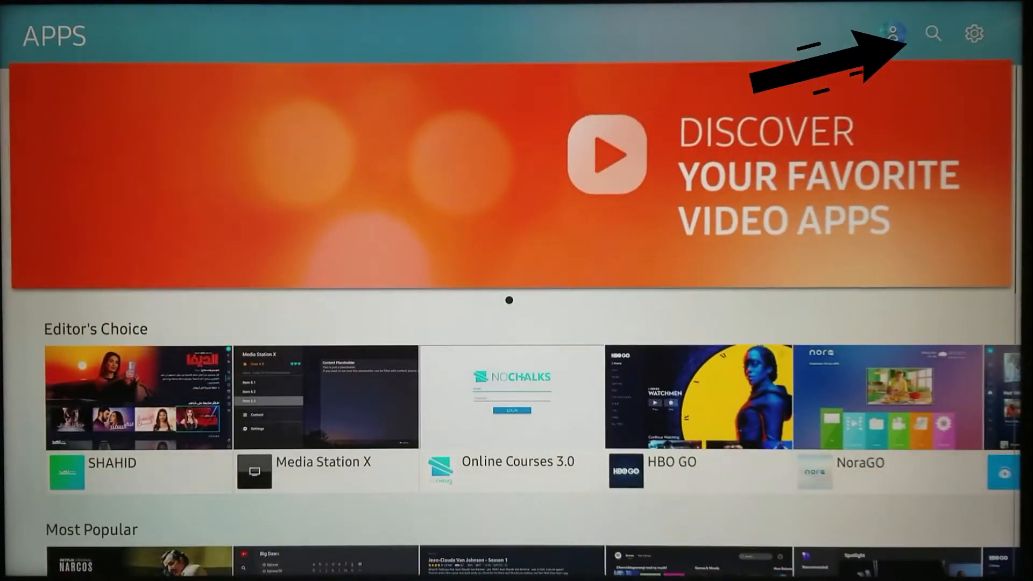
{"action": "mouse_move", "coordinate": [933, 34]}
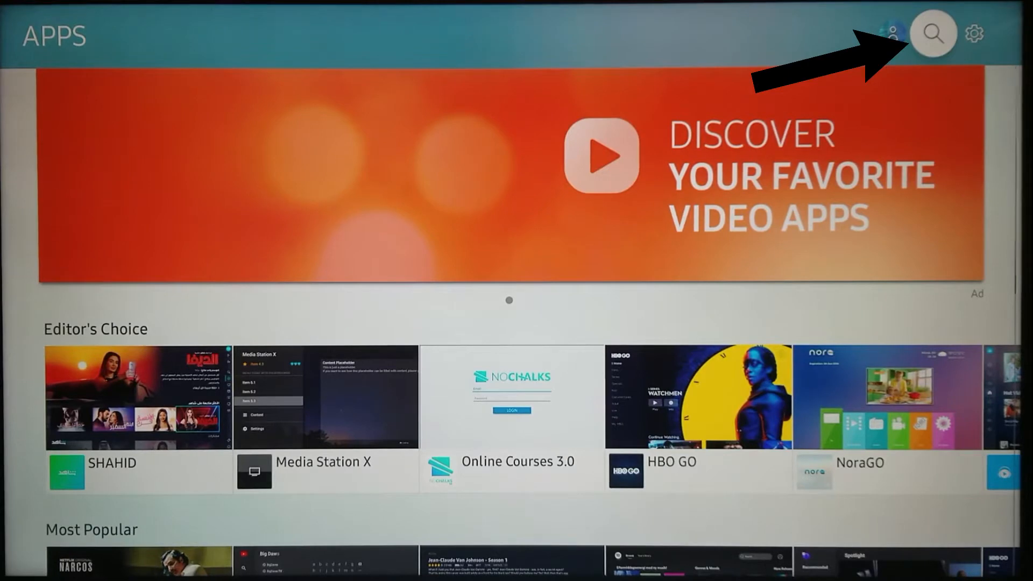
{"action": "left_click", "coordinate": [932, 33]}
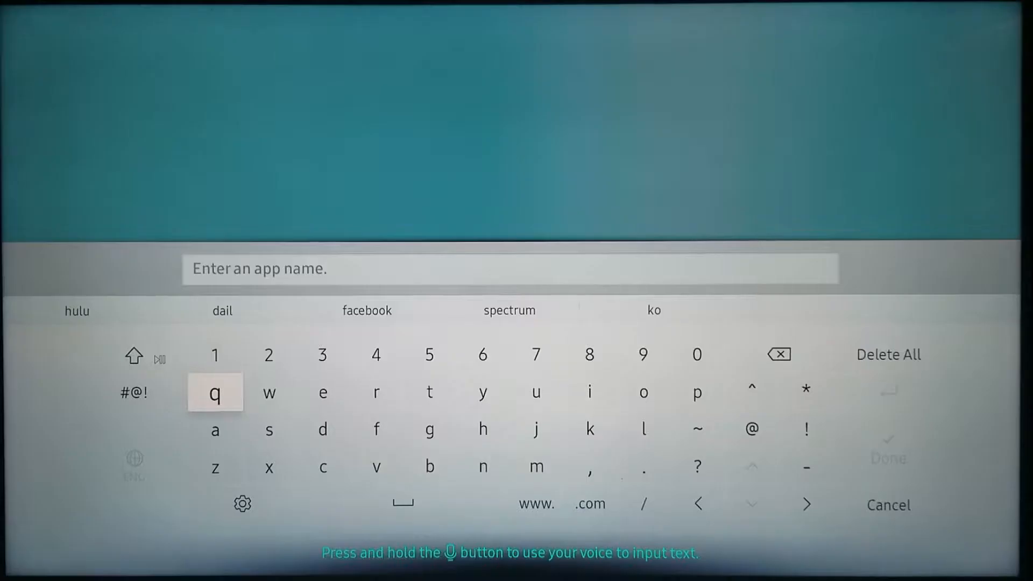
{"action": "mouse_move", "coordinate": [482, 391]}
{"action": "type", "text": "hu"}
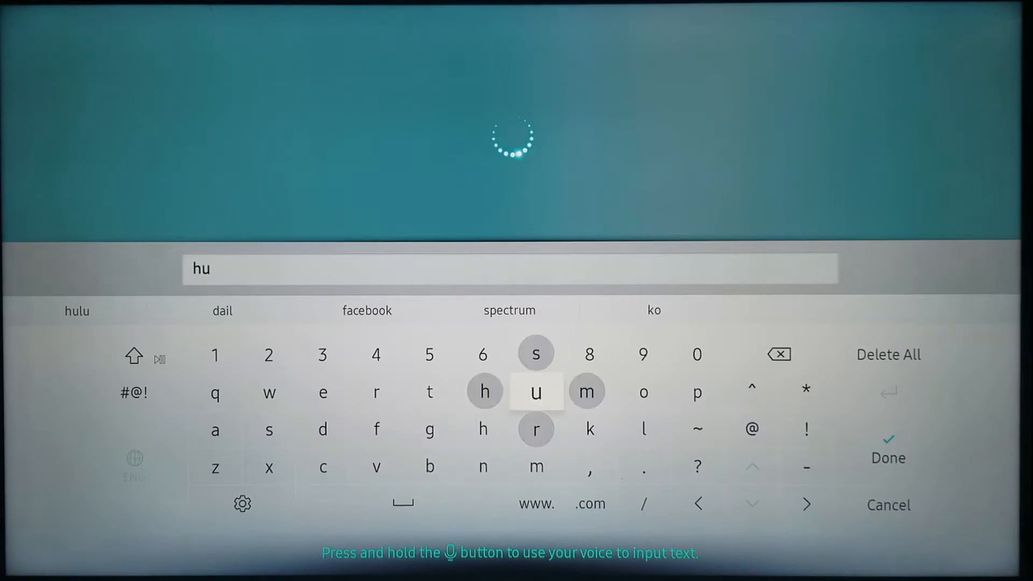
{"action": "left_click", "coordinate": [644, 428]}
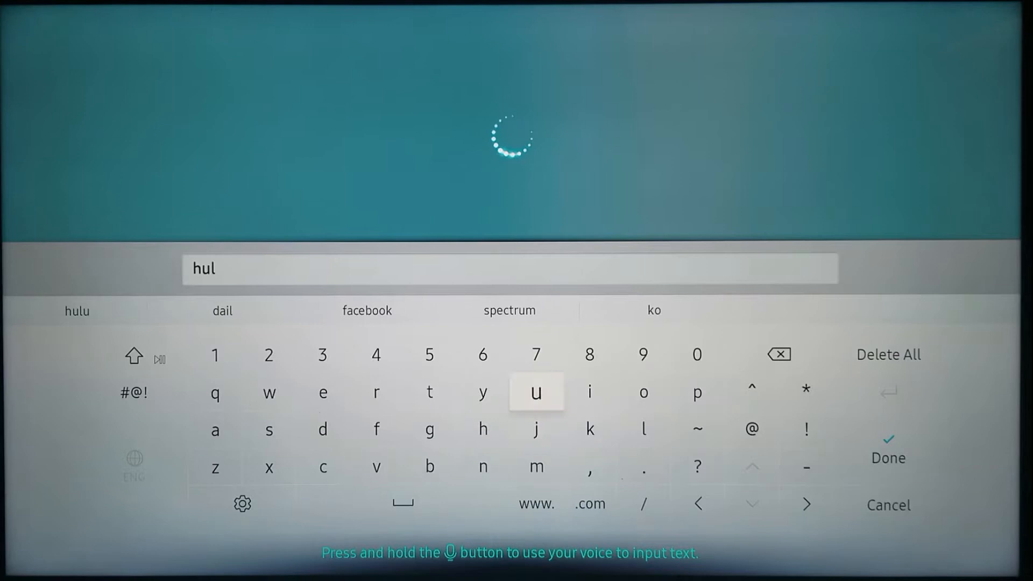
{"action": "left_click", "coordinate": [536, 392]}
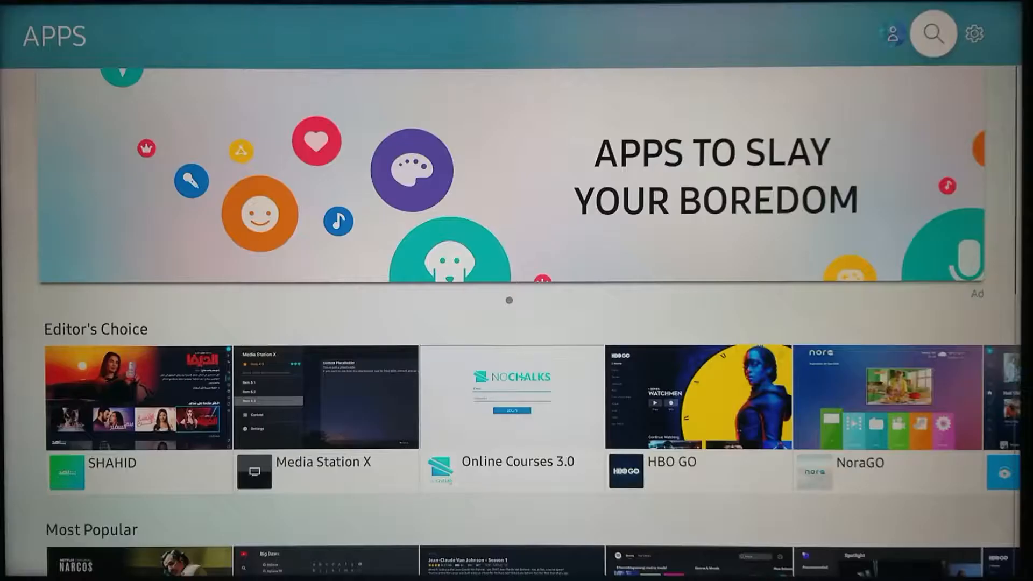
Step: Search the app store for "t", listing matches such as TRT İzle and SUPERNOVA
{"action": "scroll", "scroll_direction": "down", "scroll_amount": 3}
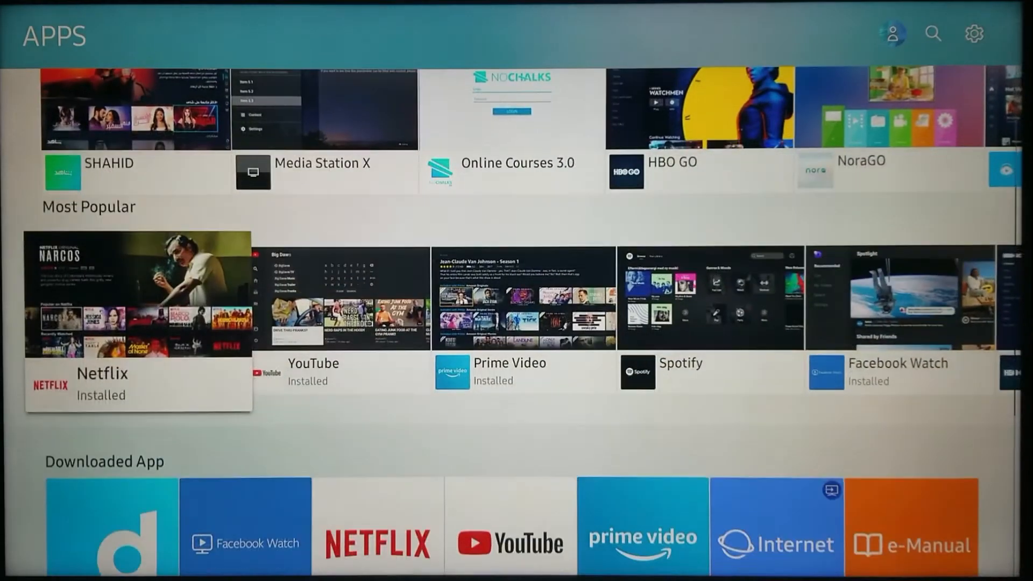
{"action": "scroll", "scroll_direction": "down", "scroll_amount": 3}
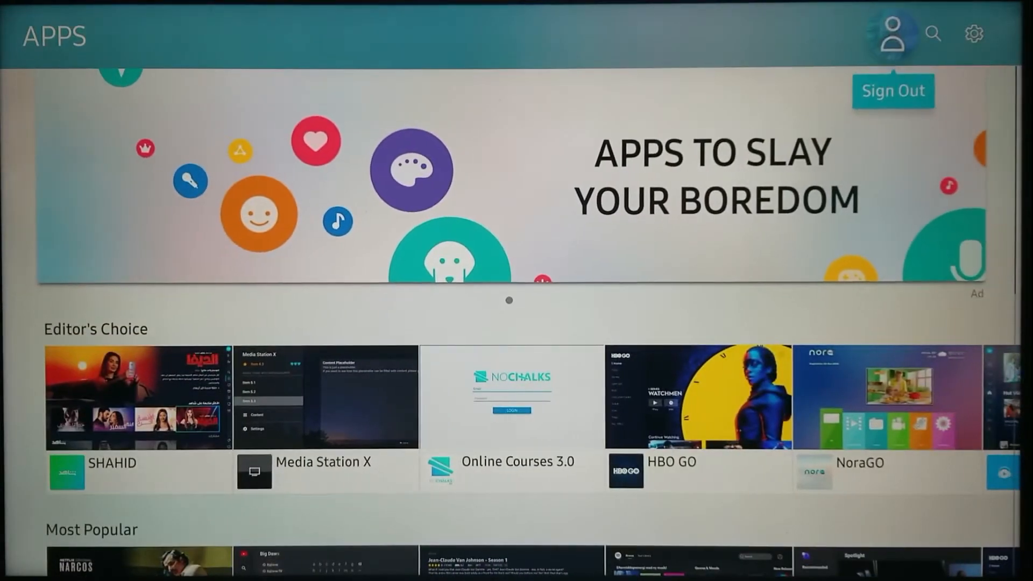
{"action": "left_click", "coordinate": [932, 33]}
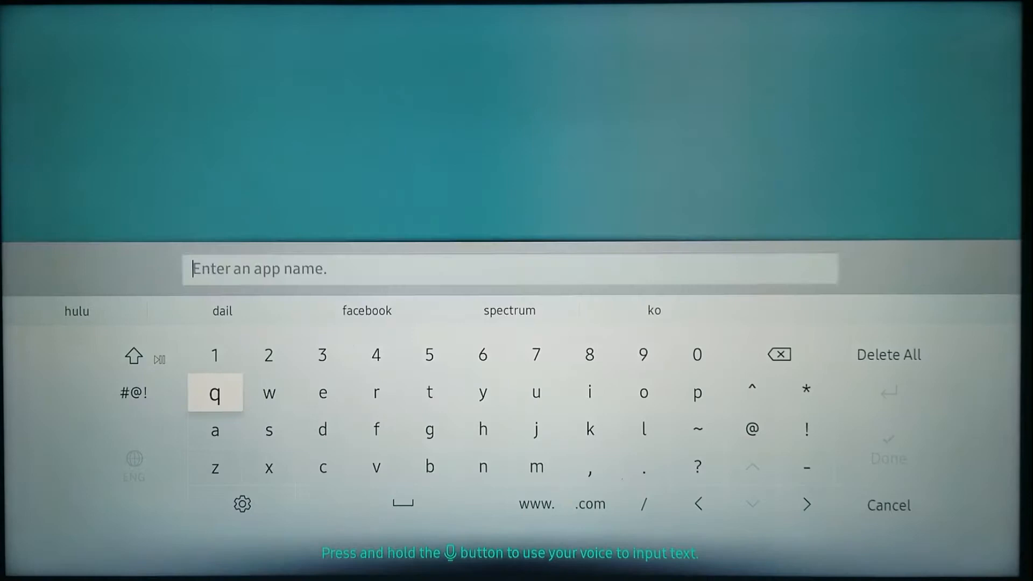
{"action": "mouse_move", "coordinate": [268, 392]}
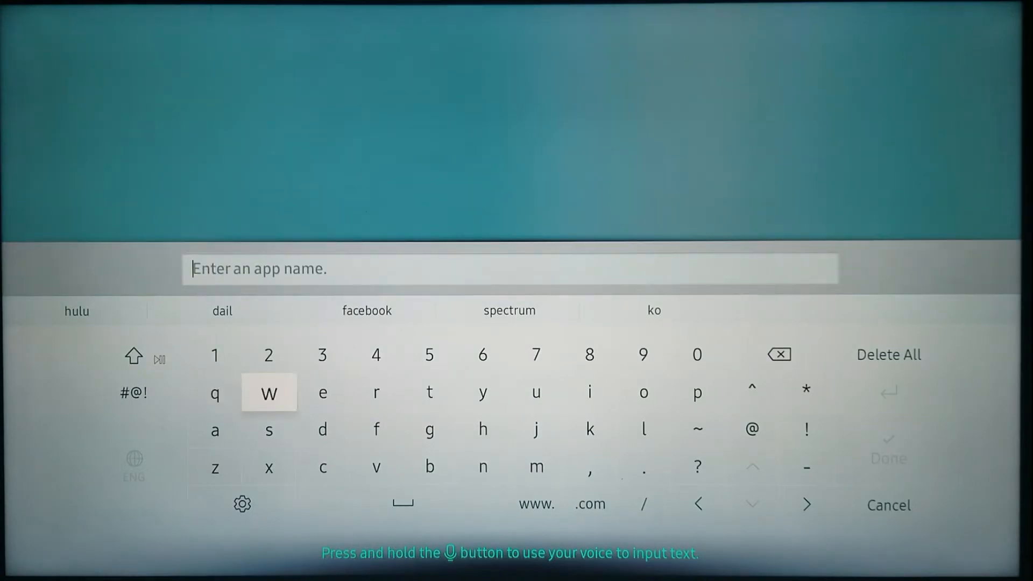
{"action": "left_click", "coordinate": [429, 392]}
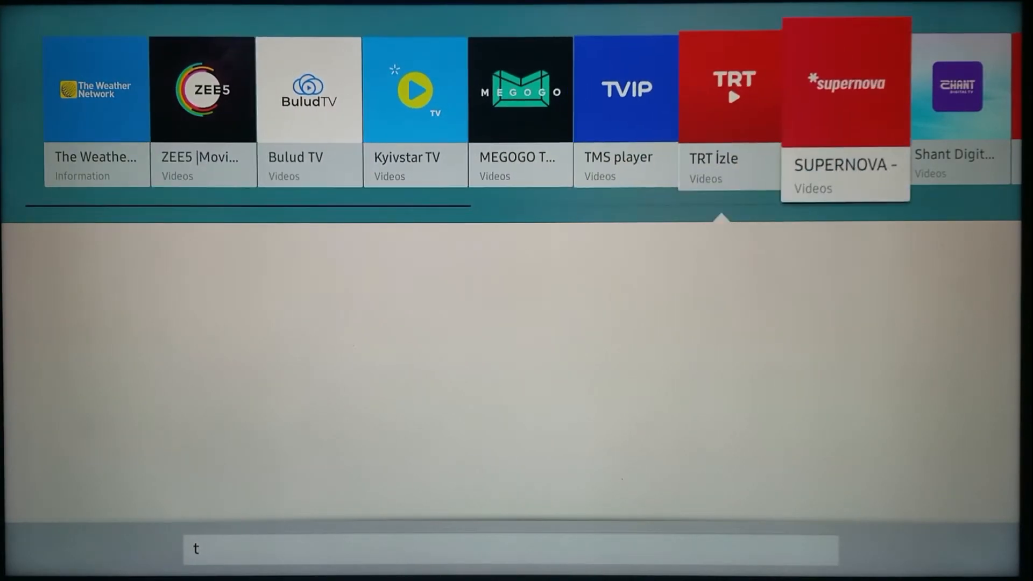
Step: Open SUPERNOVA - TV po Tvom from the results and install it on the TV
{"action": "left_click", "coordinate": [844, 89]}
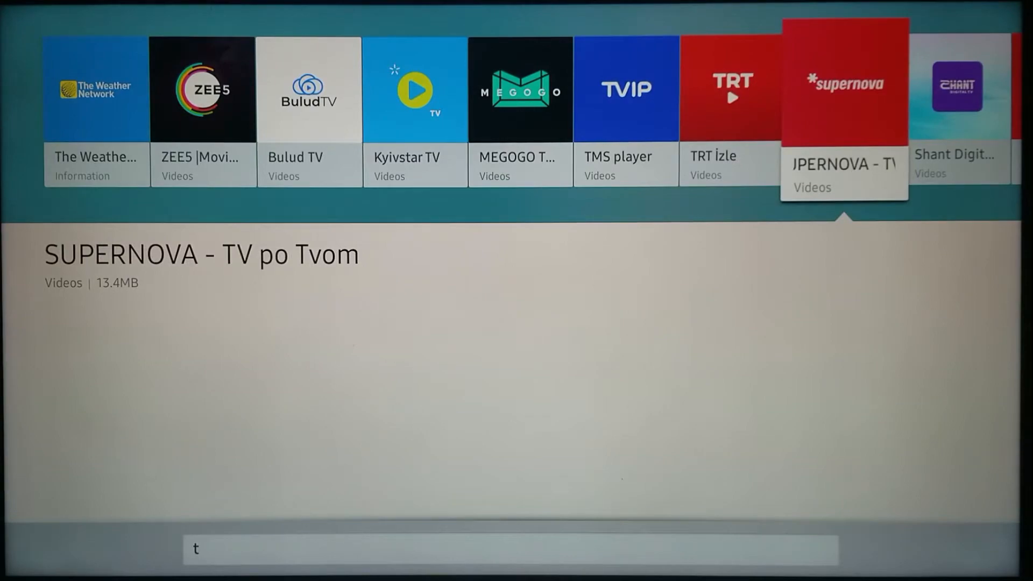
{"action": "left_click", "coordinate": [842, 90]}
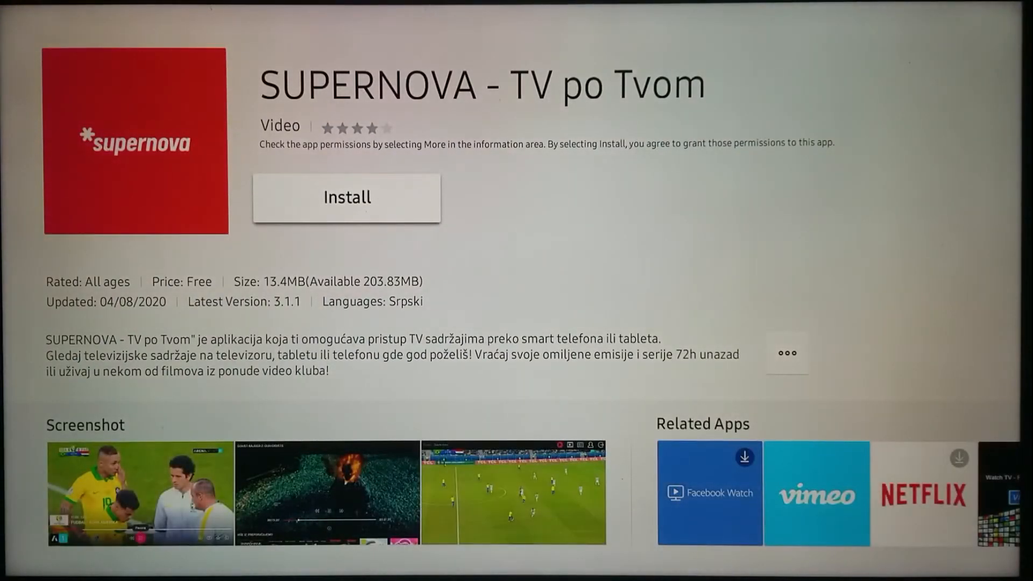
{"action": "left_click", "coordinate": [346, 198]}
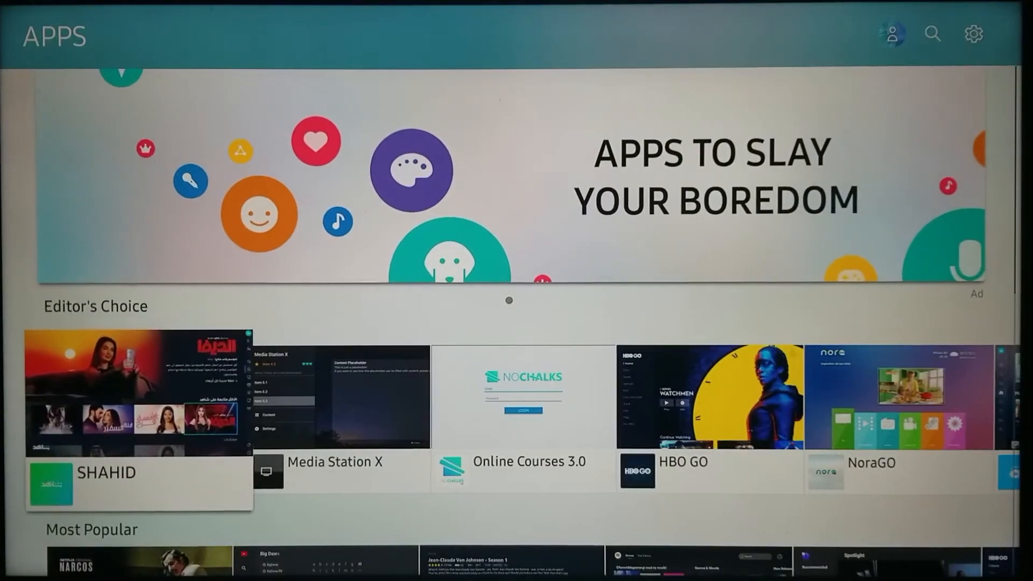
Step: Reach the downloaded SUPERNOVA app and move along the home bar to its tile
{"action": "scroll", "scroll_direction": "down", "scroll_amount": 3}
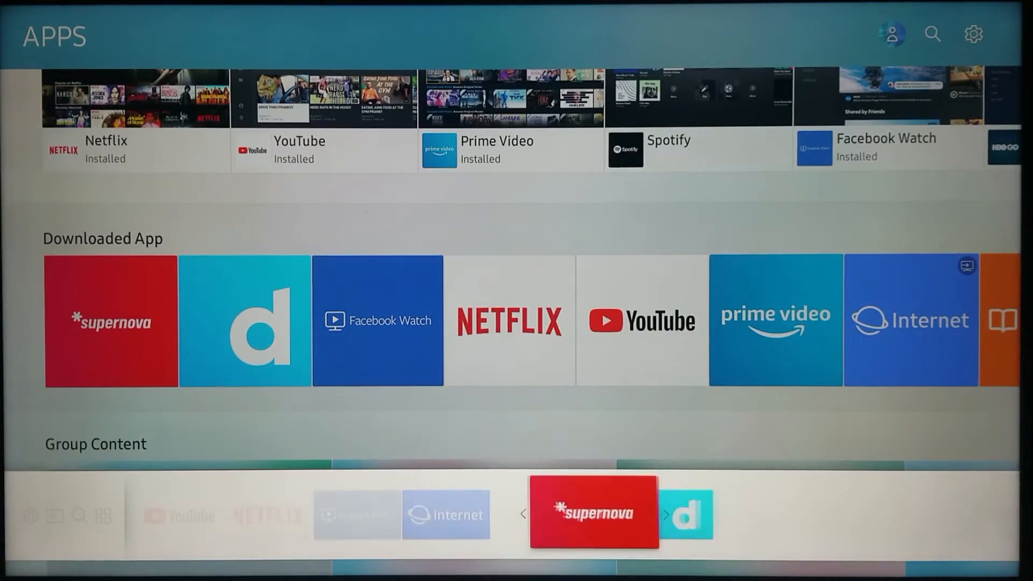
{"action": "scroll", "scroll_direction": "left", "scroll_amount": 3}
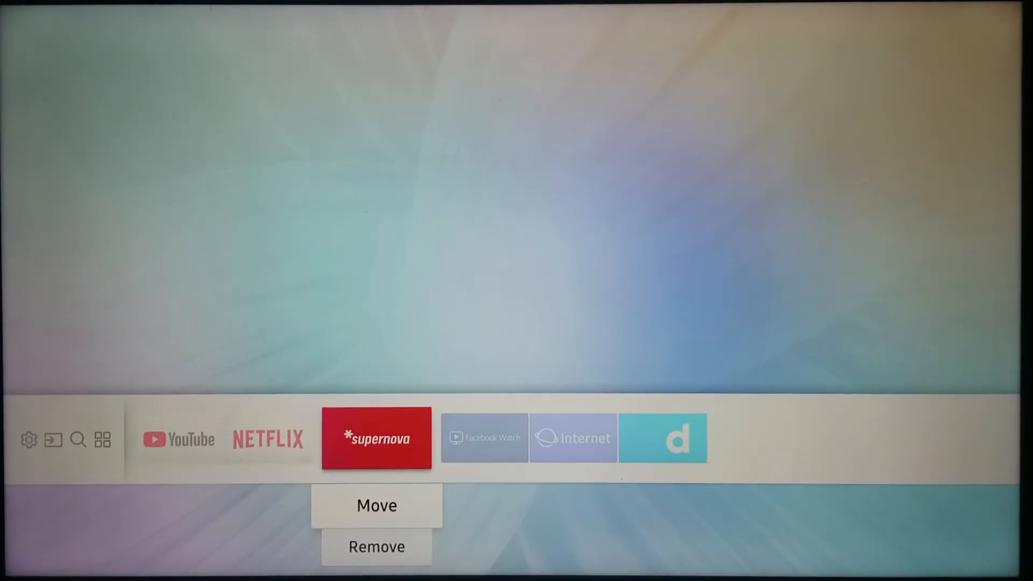
Step: Move the SUPERNOVA tile ahead of NETFLIX, then remove it from the home bar
{"action": "left_click", "coordinate": [377, 505]}
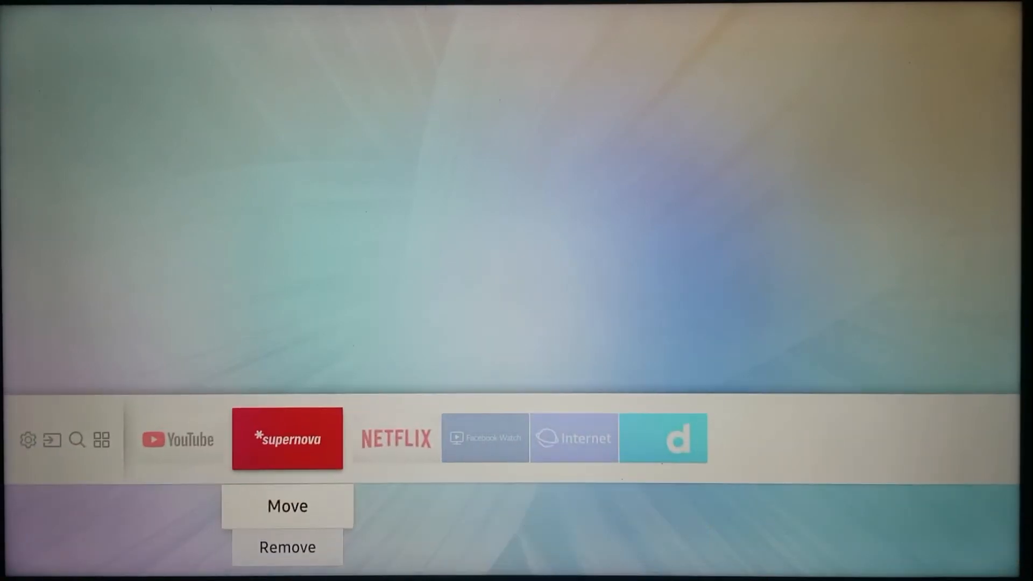
{"action": "left_click", "coordinate": [286, 546]}
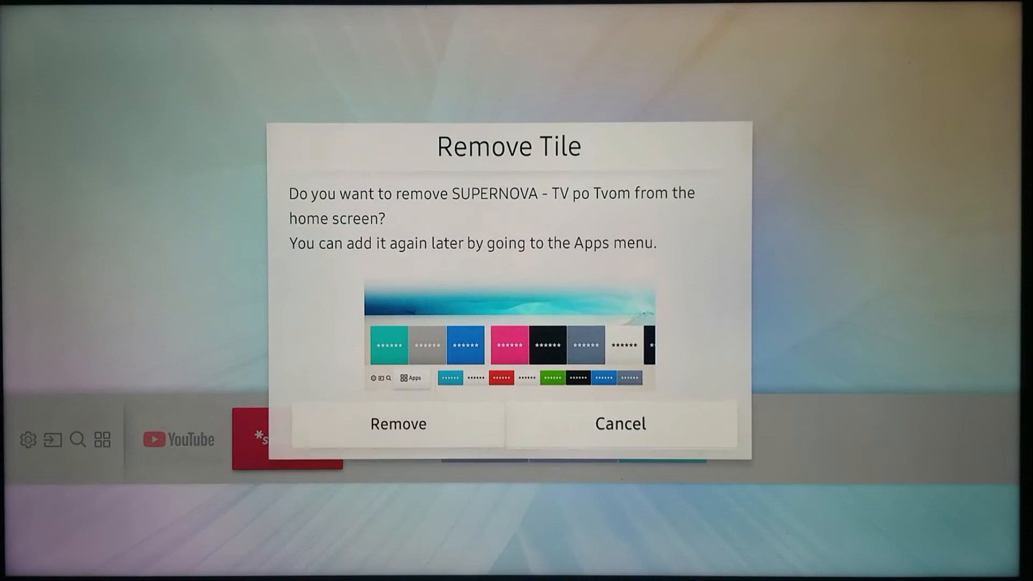
{"action": "left_click", "coordinate": [399, 424]}
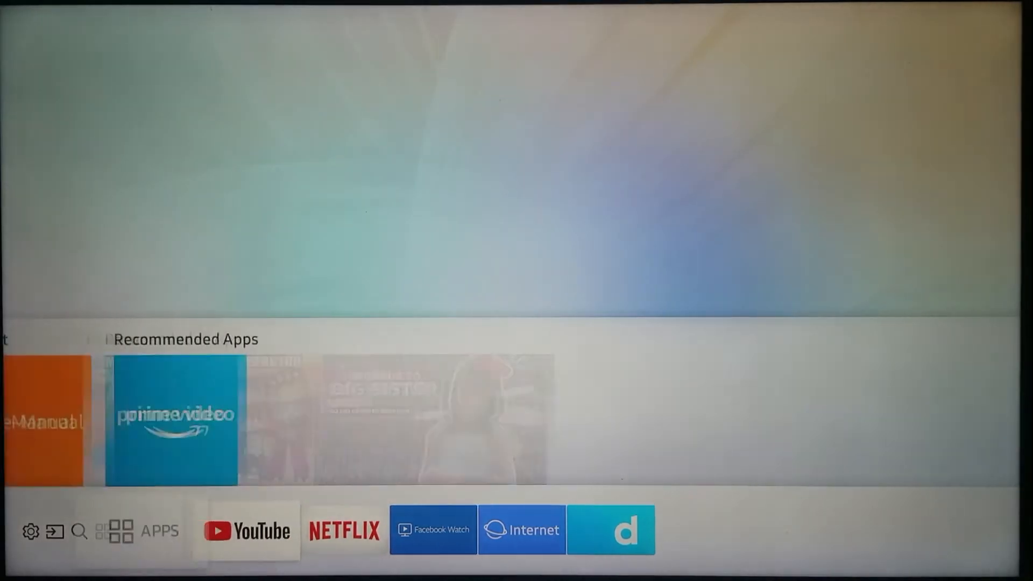
Step: Uninstall the SUPERNOVA app from the Apps store page
{"action": "left_click", "coordinate": [137, 531]}
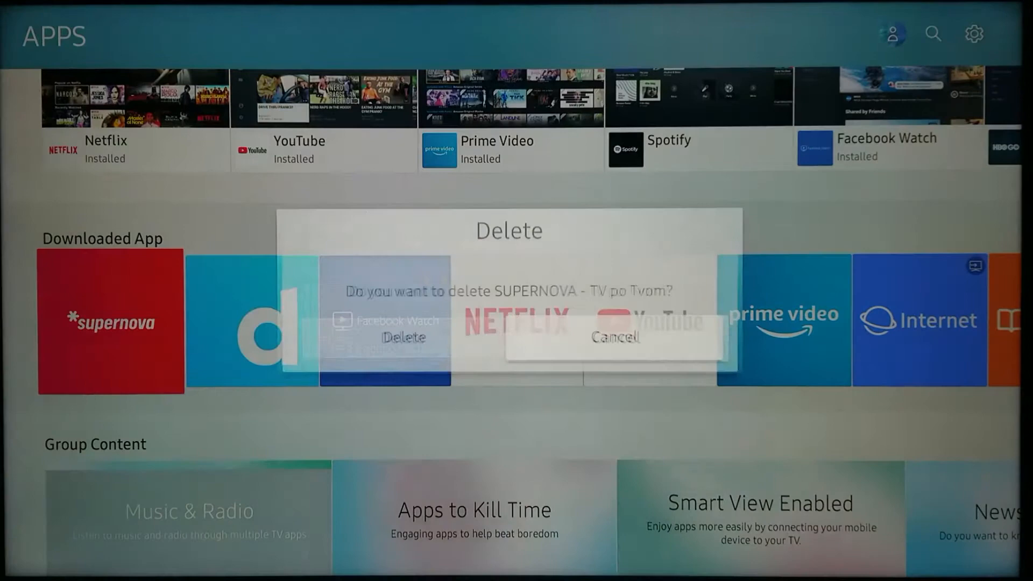
{"action": "left_click", "coordinate": [404, 336]}
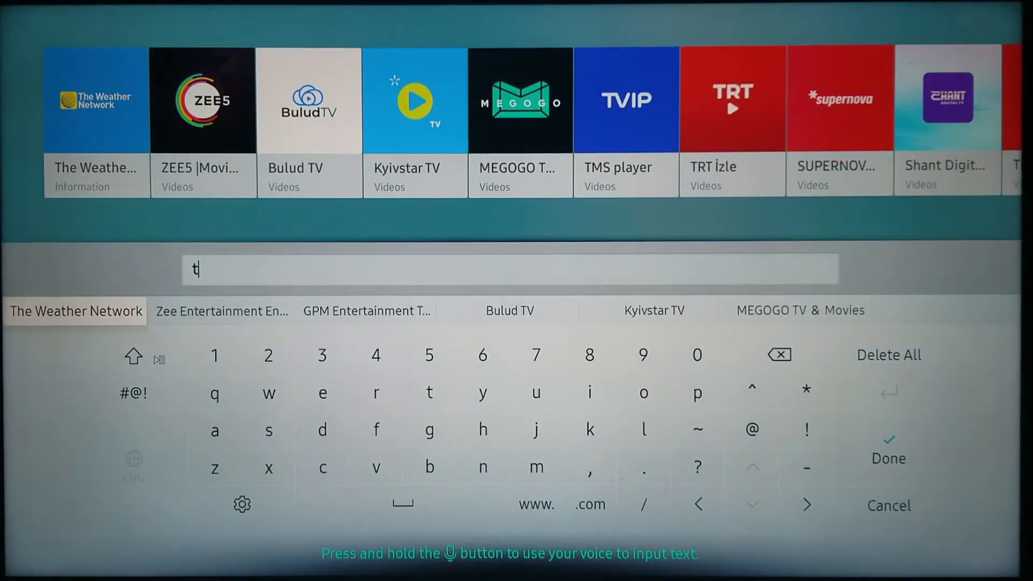
{"action": "mouse_move", "coordinate": [536, 354]}
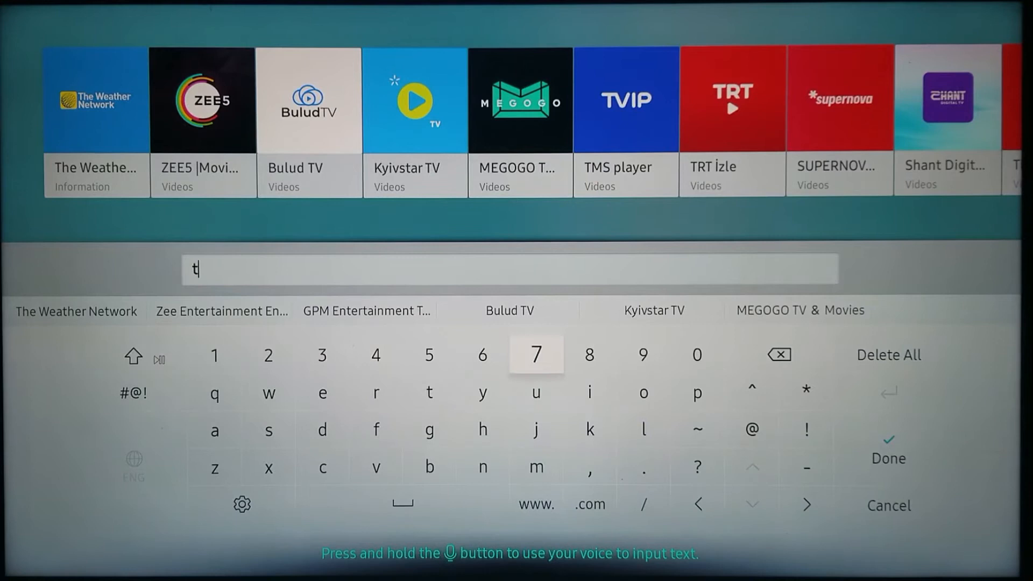
Step: Clear the search letter, leave App Search and browse the downloaded apps list
{"action": "left_click", "coordinate": [778, 354]}
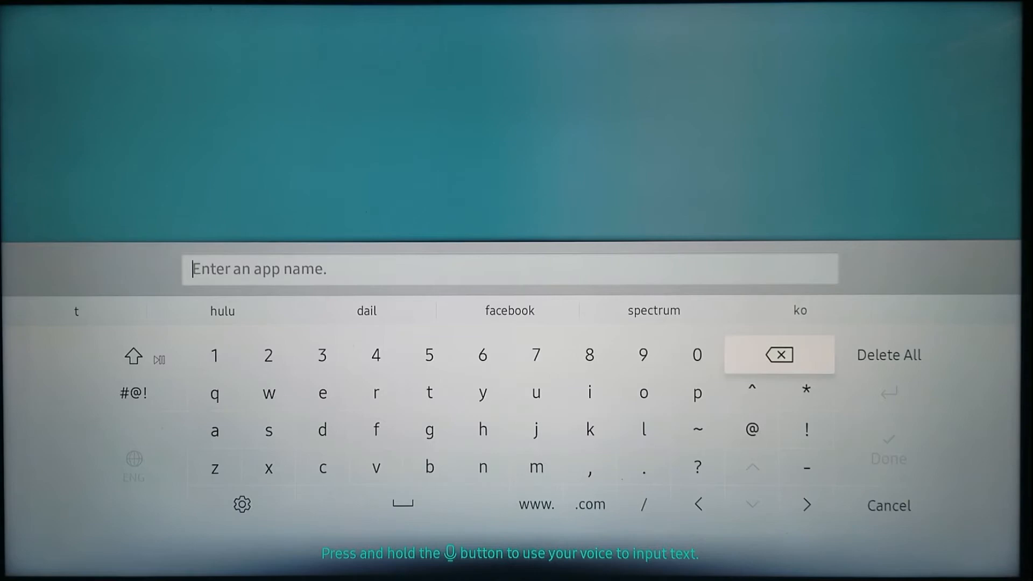
{"action": "left_click", "coordinate": [888, 506]}
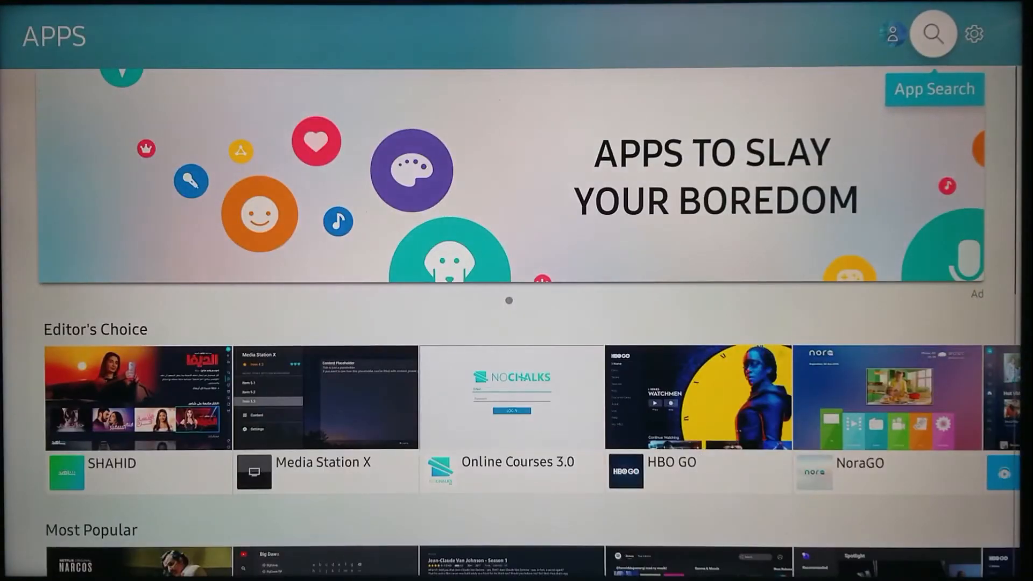
{"action": "scroll", "scroll_direction": "down", "scroll_amount": 3}
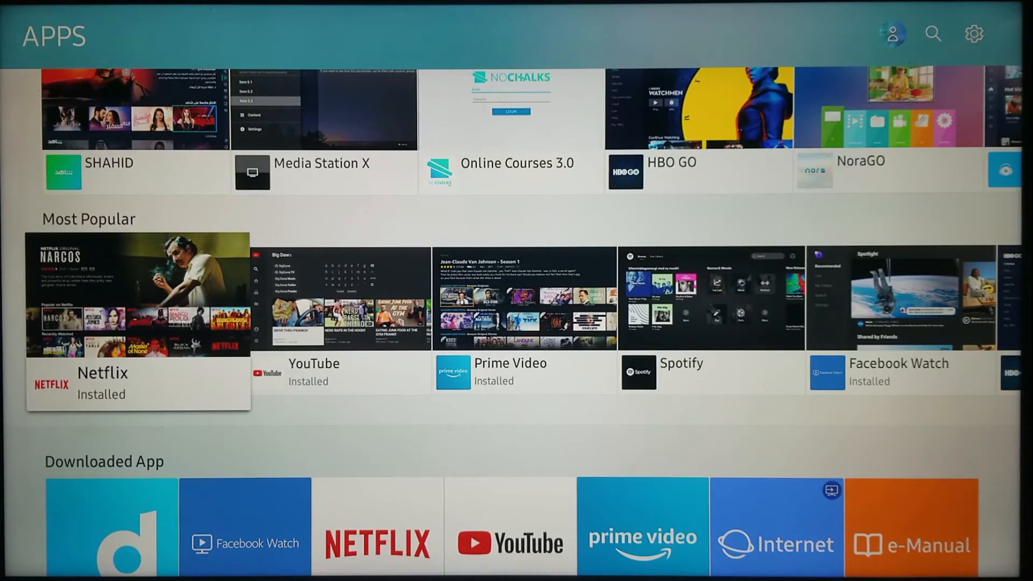
{"action": "scroll", "scroll_direction": "down", "scroll_amount": 3}
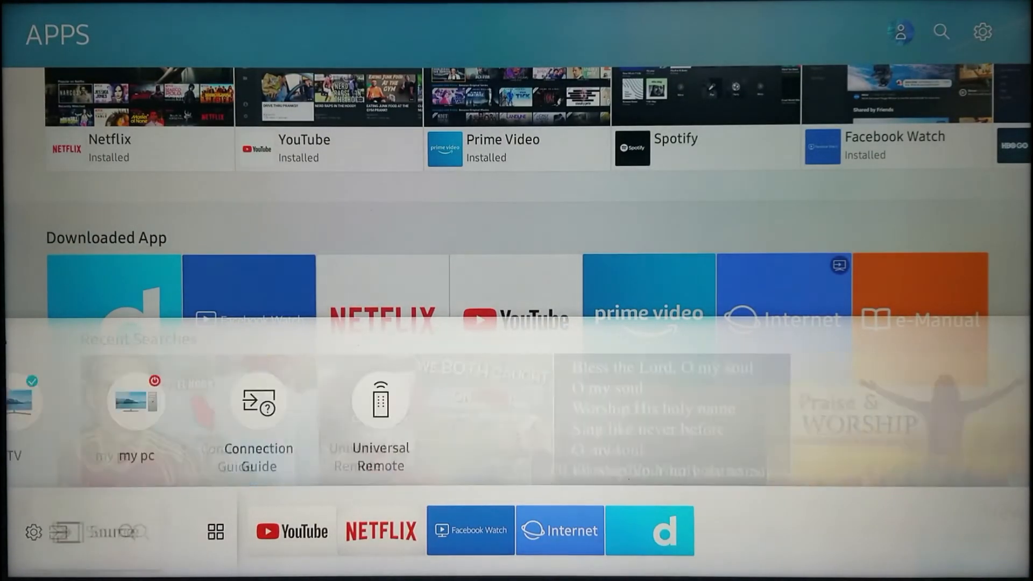
Step: In Settings > Support start Remote Management, view its terms and agree to them
{"action": "left_click", "coordinate": [982, 31]}
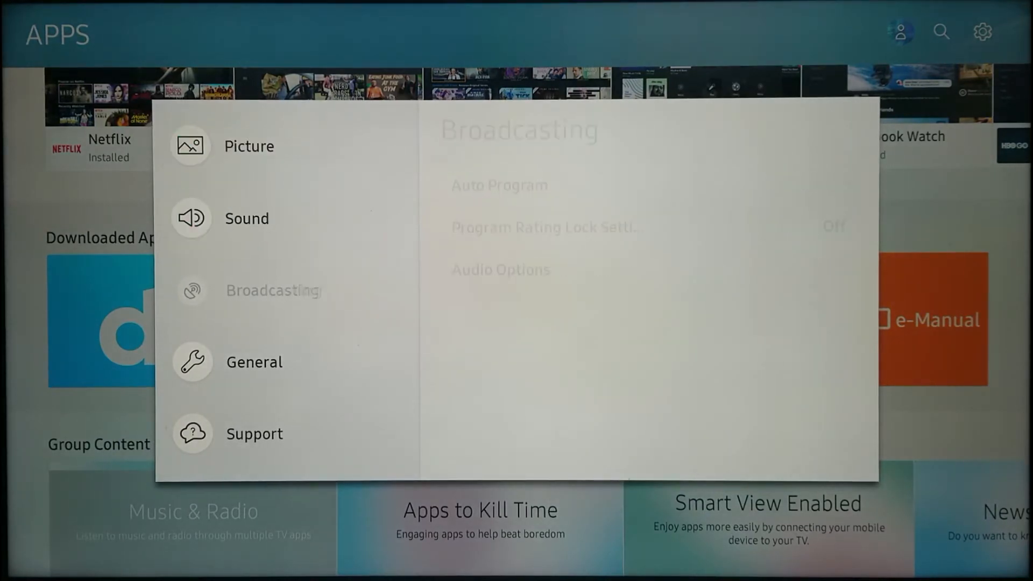
{"action": "left_click", "coordinate": [254, 434]}
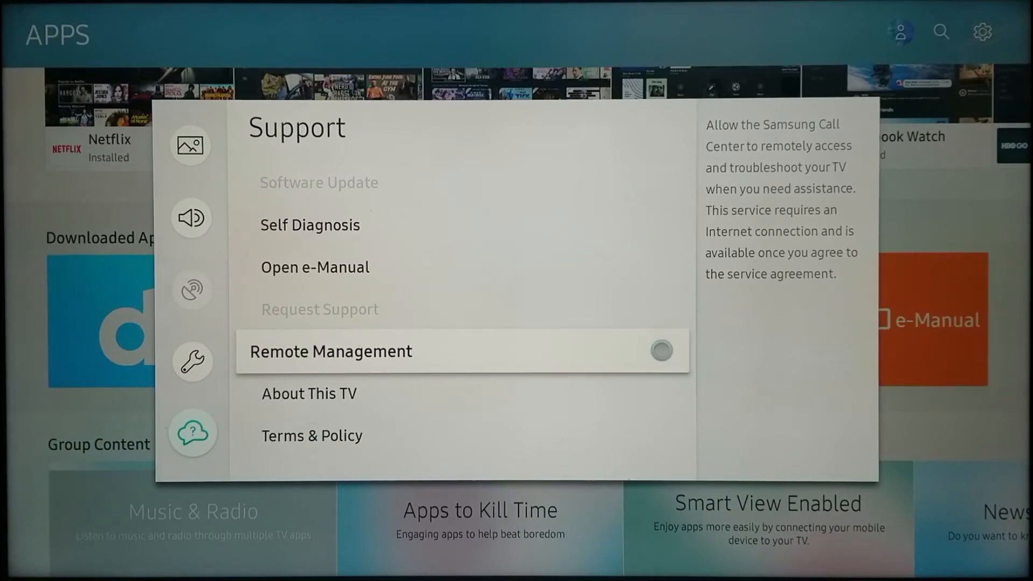
{"action": "left_click", "coordinate": [331, 351]}
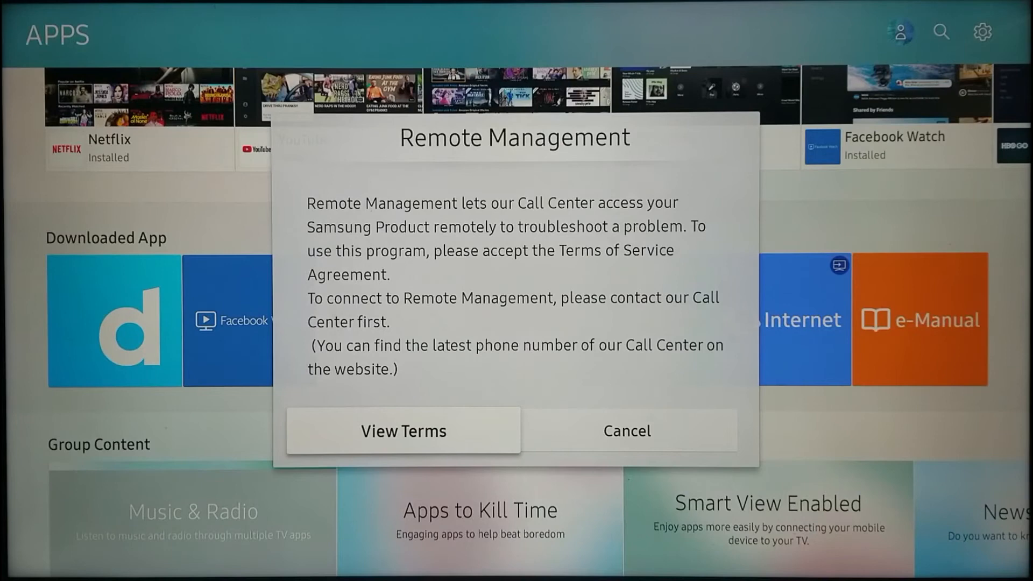
{"action": "left_click", "coordinate": [401, 431]}
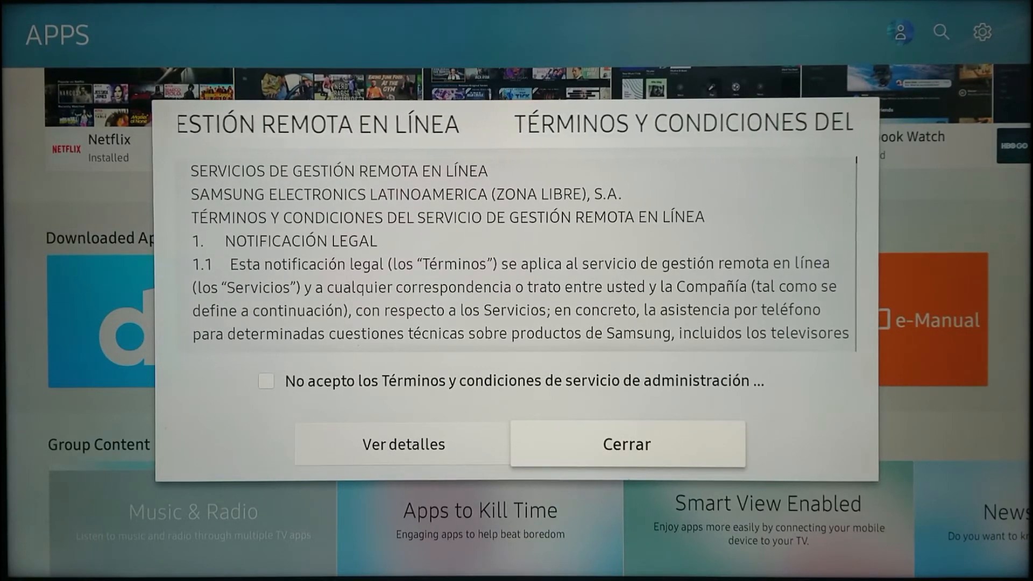
{"action": "left_click", "coordinate": [627, 444]}
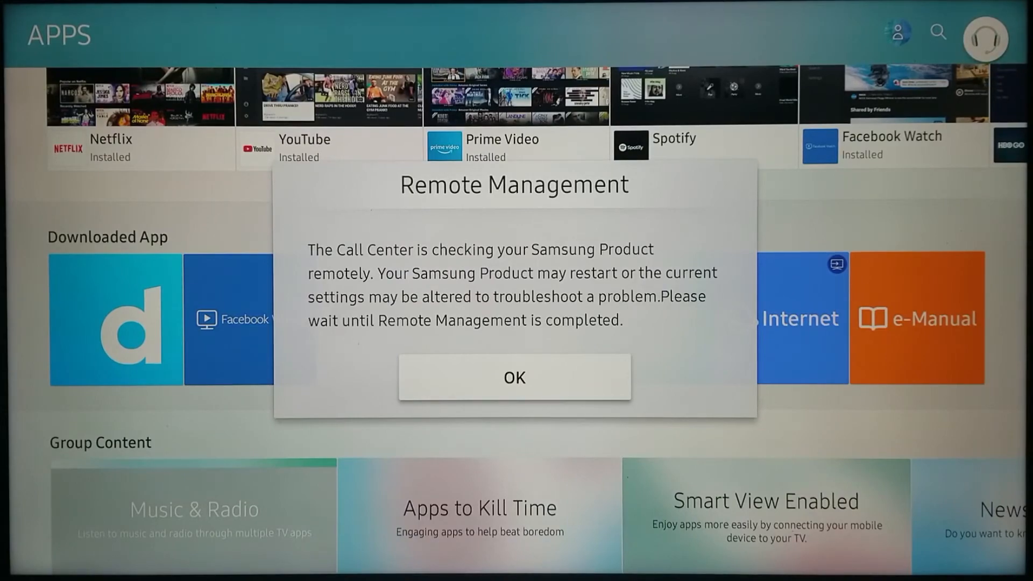
Step: Acknowledge the Remote Management remote-check notice with OK
{"action": "left_click", "coordinate": [513, 376]}
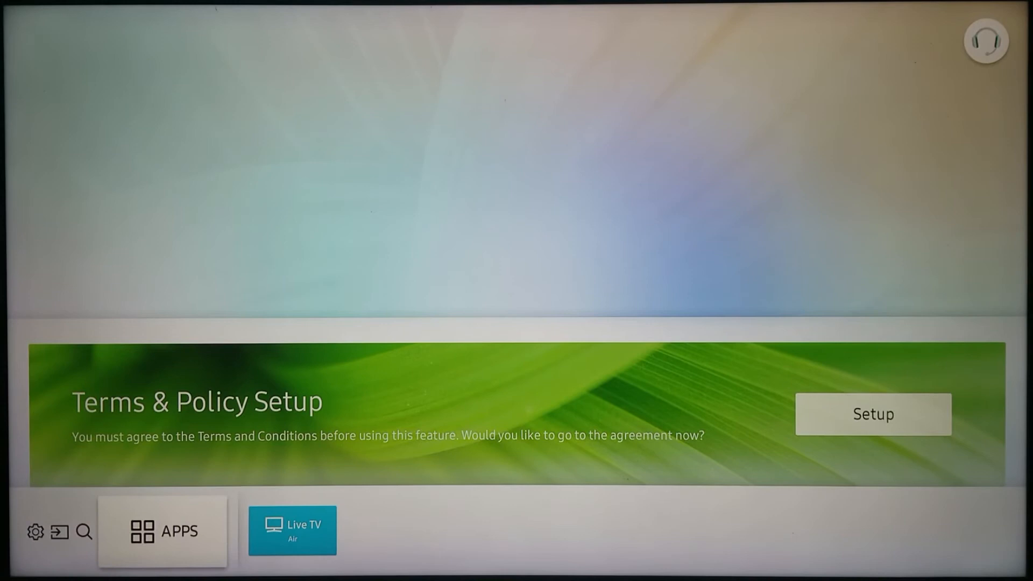
Step: Start Terms & Policy Setup from the home banner and confirm the agreement prompt
{"action": "left_click", "coordinate": [872, 414]}
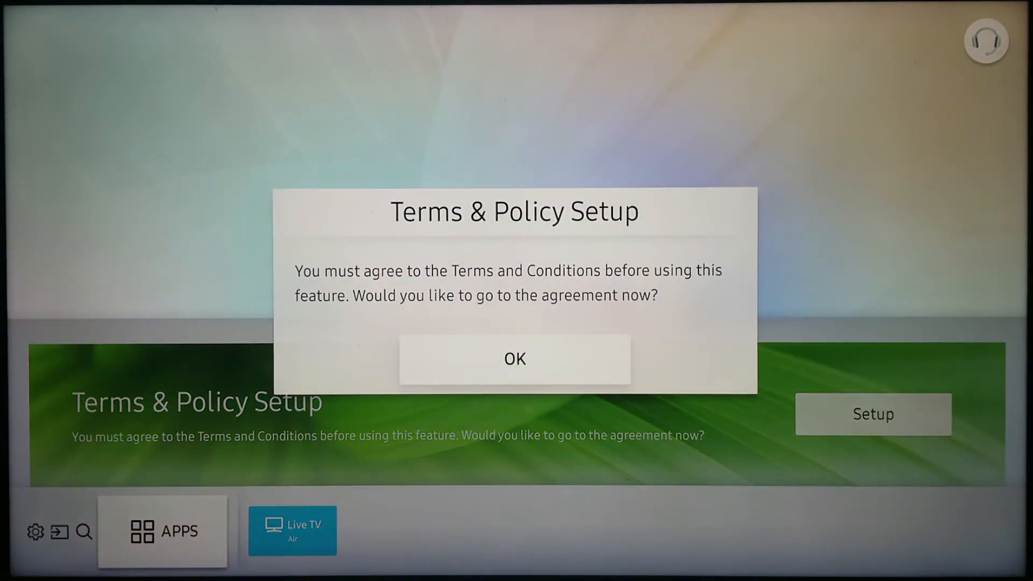
{"action": "left_click", "coordinate": [514, 358]}
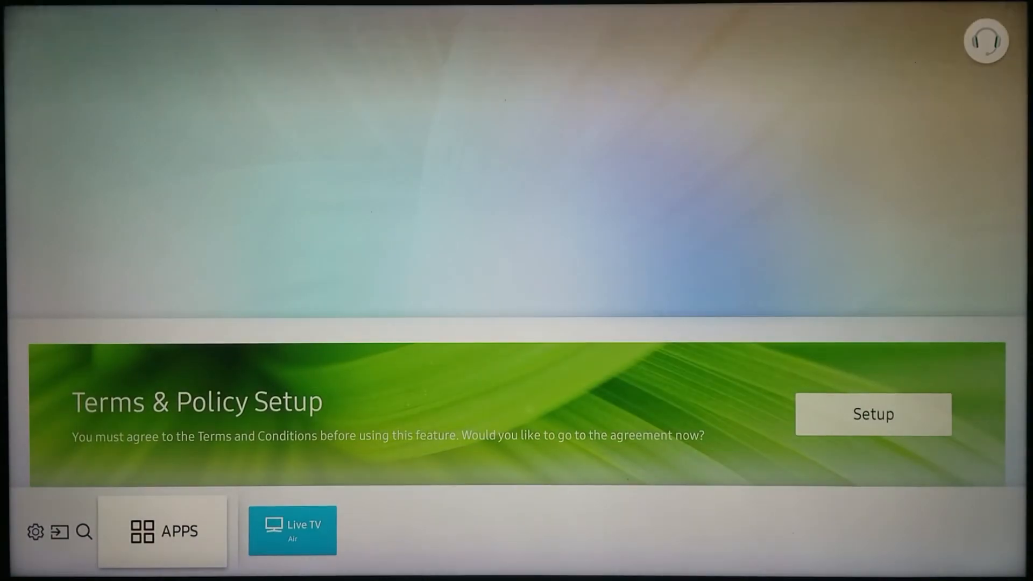
{"action": "left_click", "coordinate": [873, 413]}
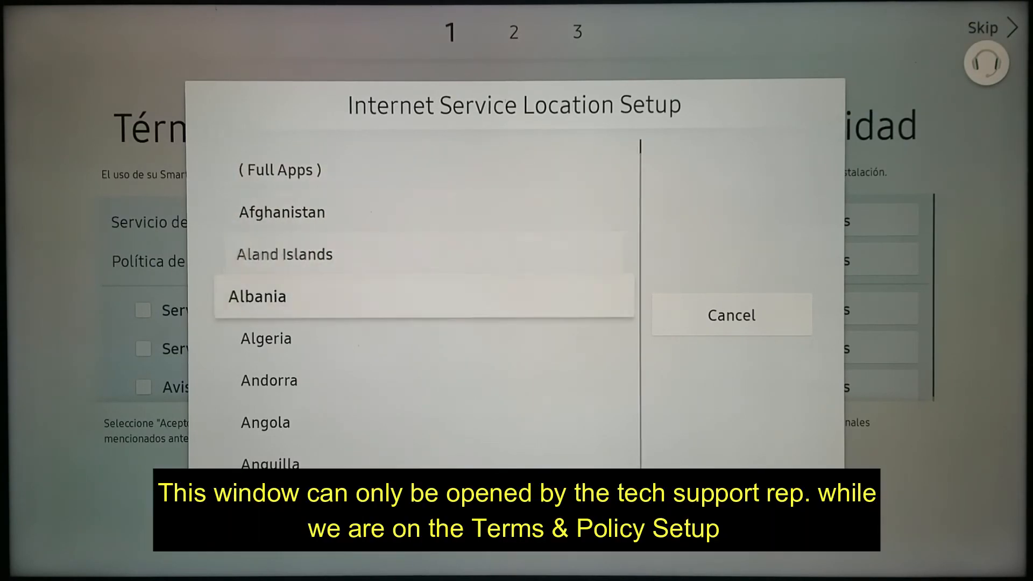
Step: Scroll the country list down to United States so the Smart Hub terms reload in English
{"action": "scroll", "scroll_direction": "down", "scroll_amount": 3}
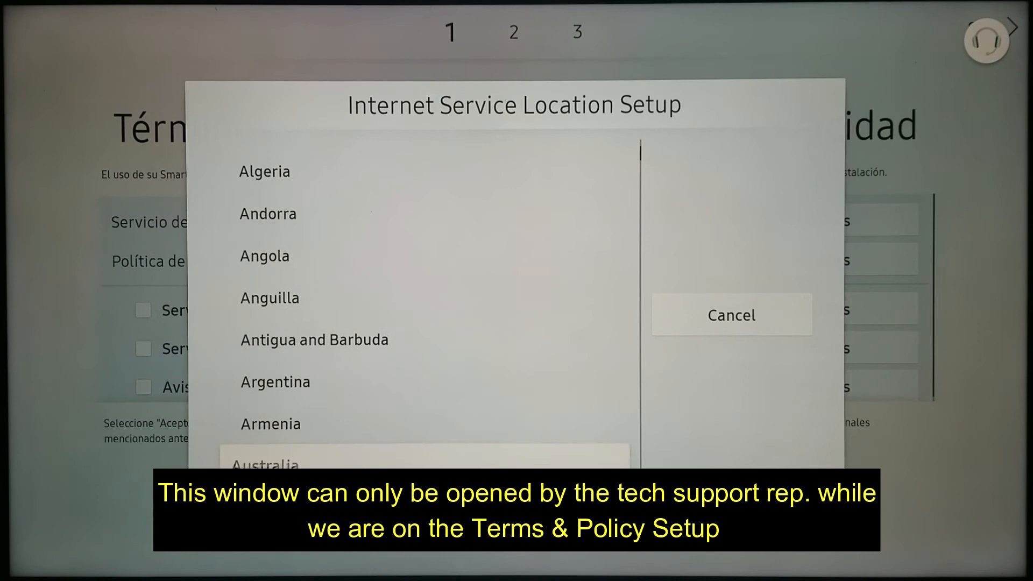
{"action": "scroll", "scroll_direction": "down", "scroll_amount": 3}
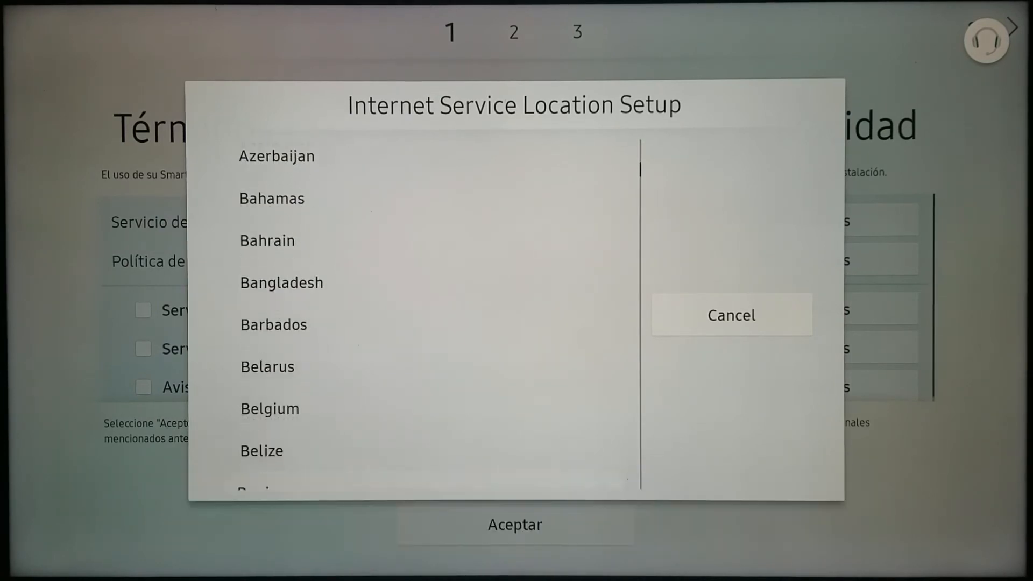
{"action": "scroll", "scroll_direction": "down", "scroll_amount": 3}
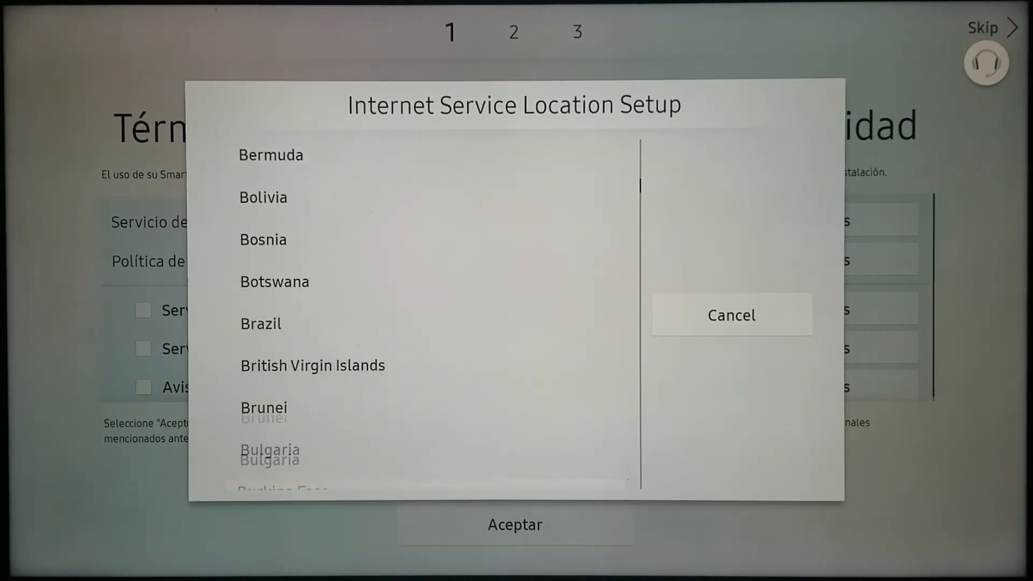
{"action": "scroll", "scroll_direction": "down", "scroll_amount": 3}
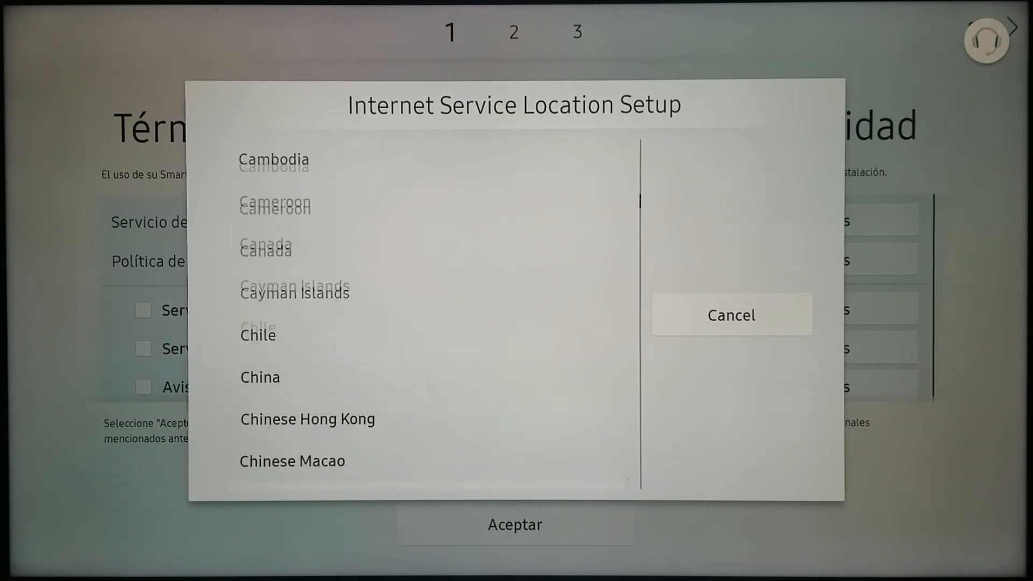
{"action": "scroll", "scroll_direction": "down", "scroll_amount": 3}
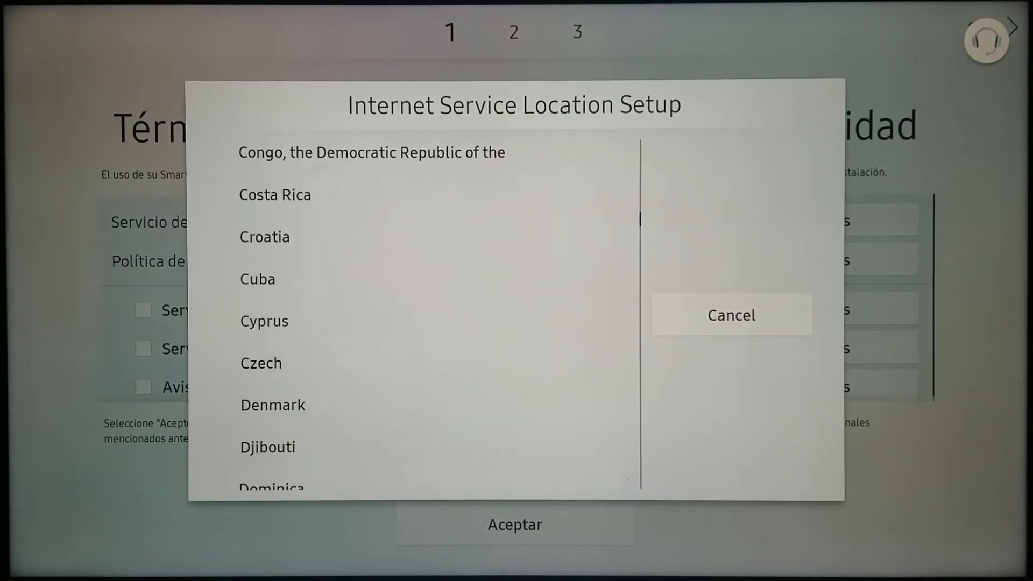
{"action": "scroll", "scroll_direction": "down", "scroll_amount": 3}
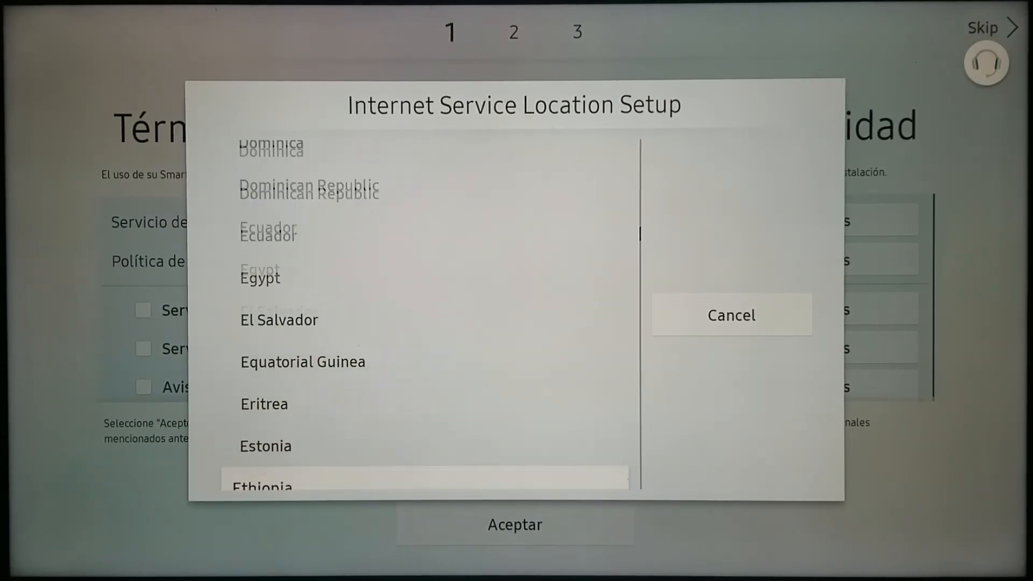
{"action": "scroll", "scroll_direction": "down", "scroll_amount": 3}
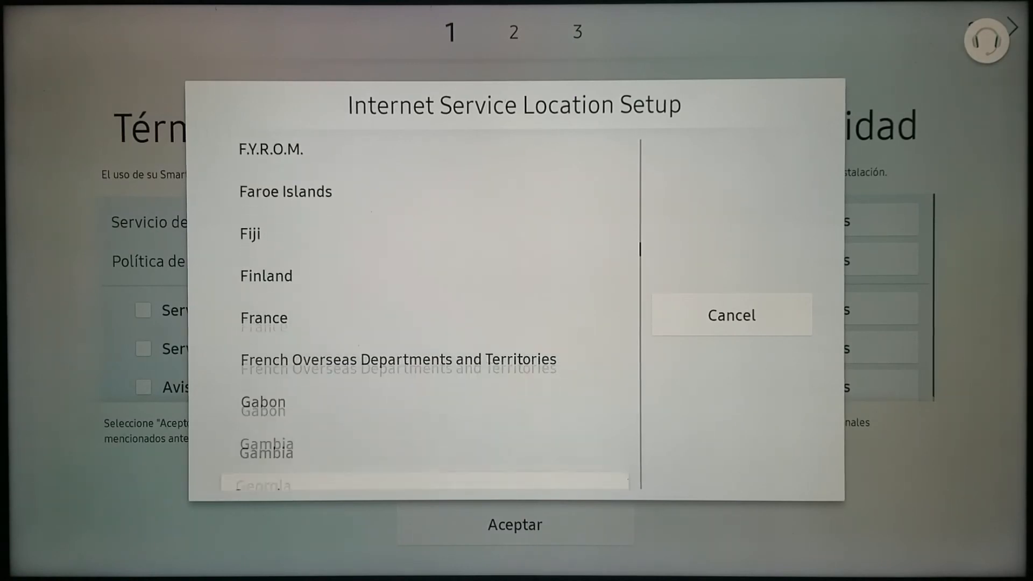
{"action": "scroll", "scroll_direction": "down", "scroll_amount": 3}
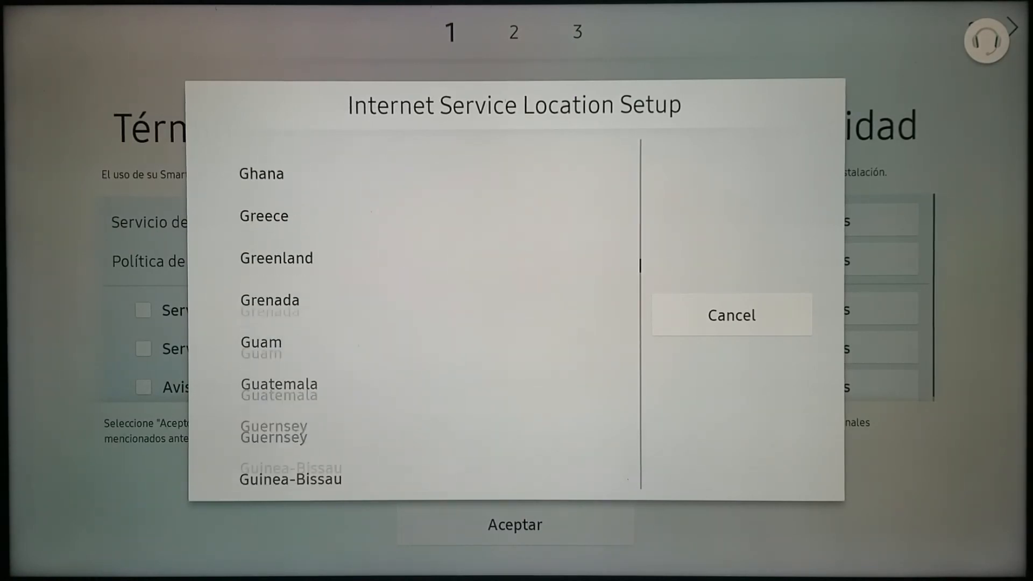
{"action": "scroll", "scroll_direction": "down", "scroll_amount": 3}
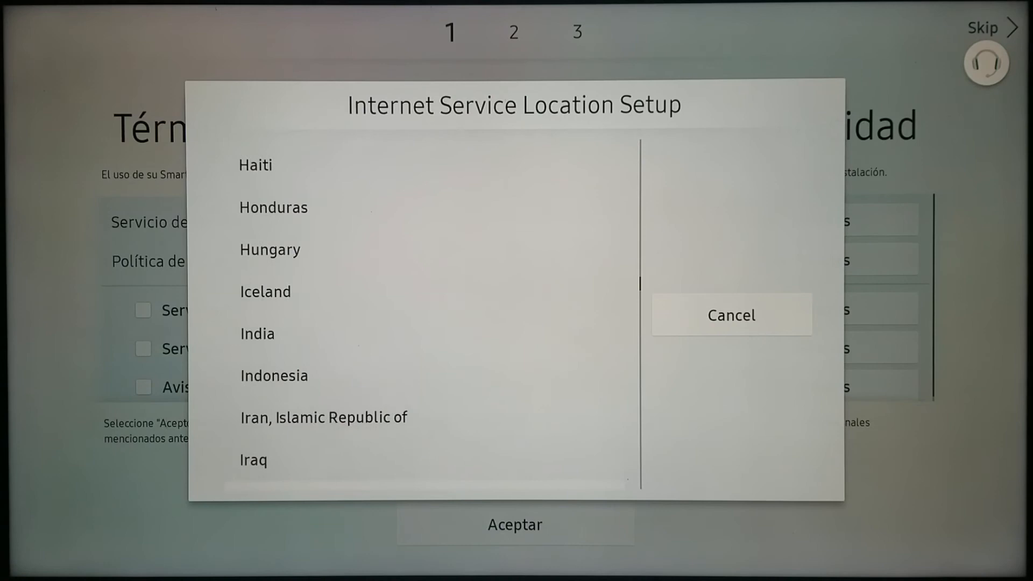
{"action": "scroll", "scroll_direction": "down", "scroll_amount": 3}
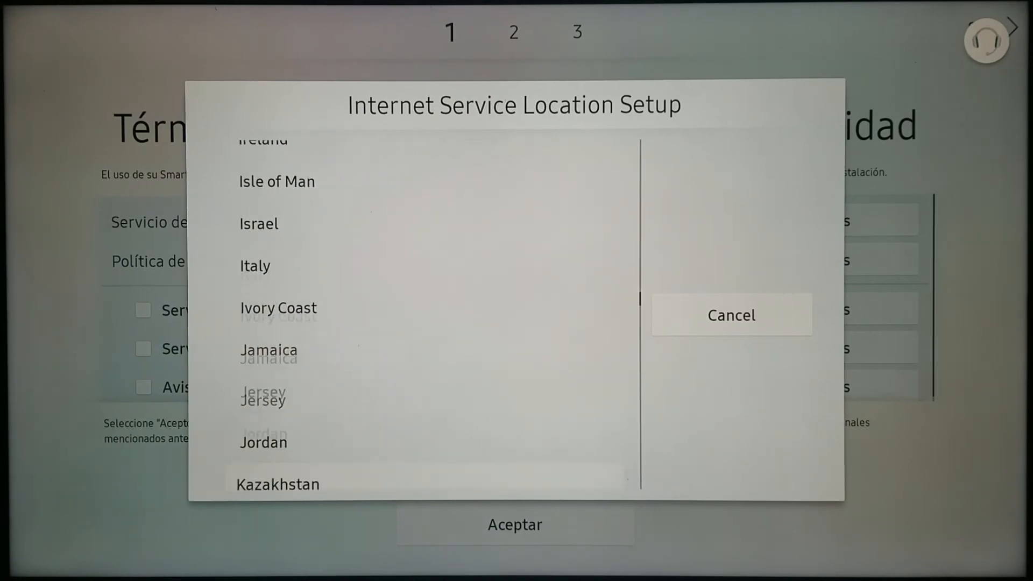
{"action": "scroll", "scroll_direction": "down", "scroll_amount": 3}
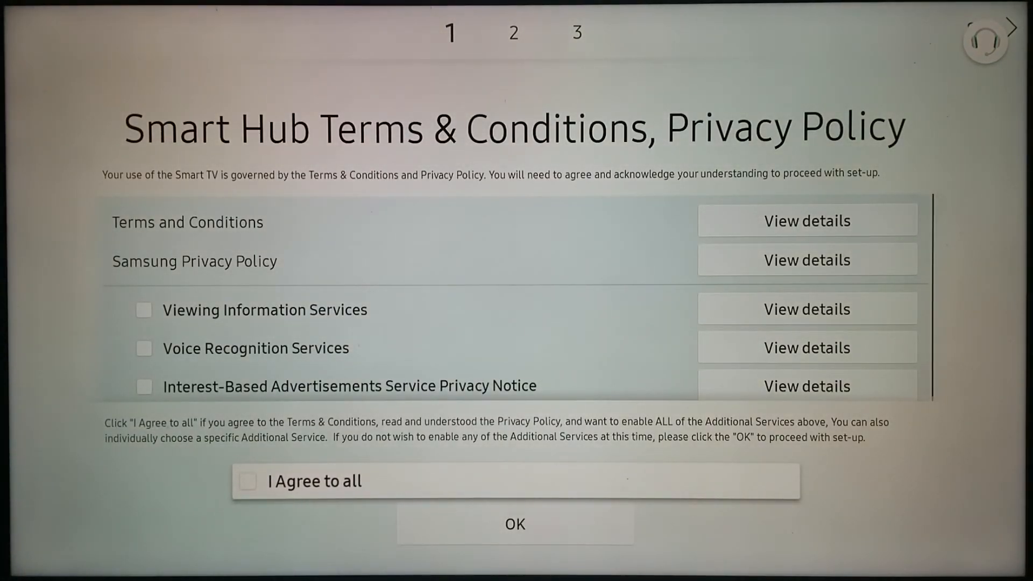
Step: Agree to all Smart Hub terms, confirm with OK, and finish Make Your Smart Hub with Done
{"action": "left_click", "coordinate": [249, 481]}
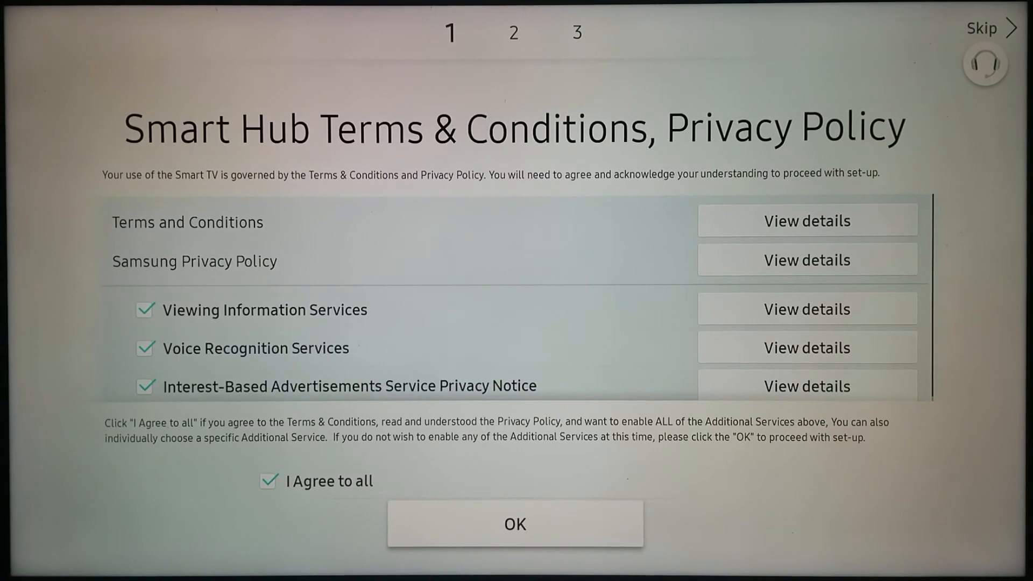
{"action": "left_click", "coordinate": [516, 525]}
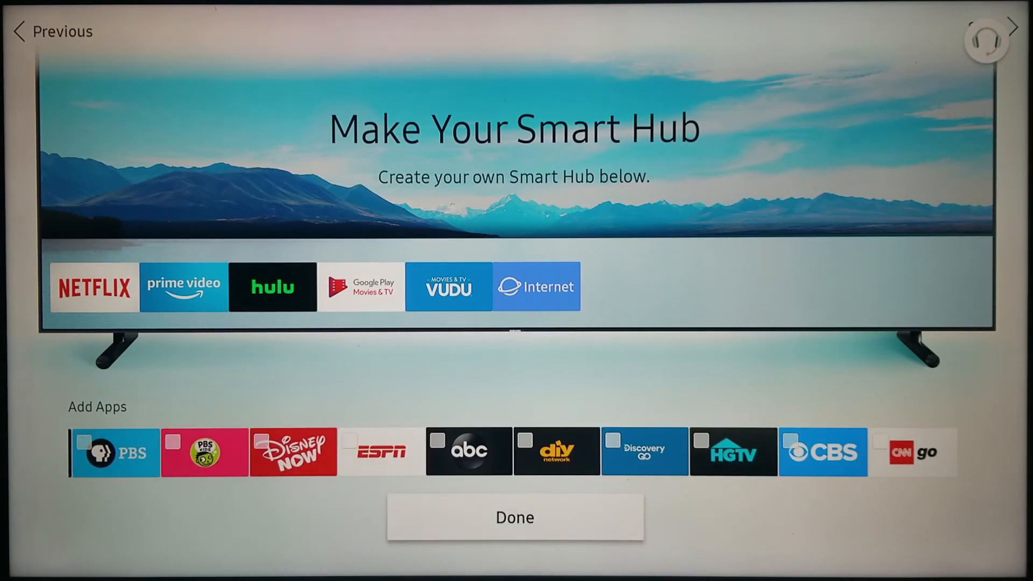
{"action": "left_click", "coordinate": [515, 517]}
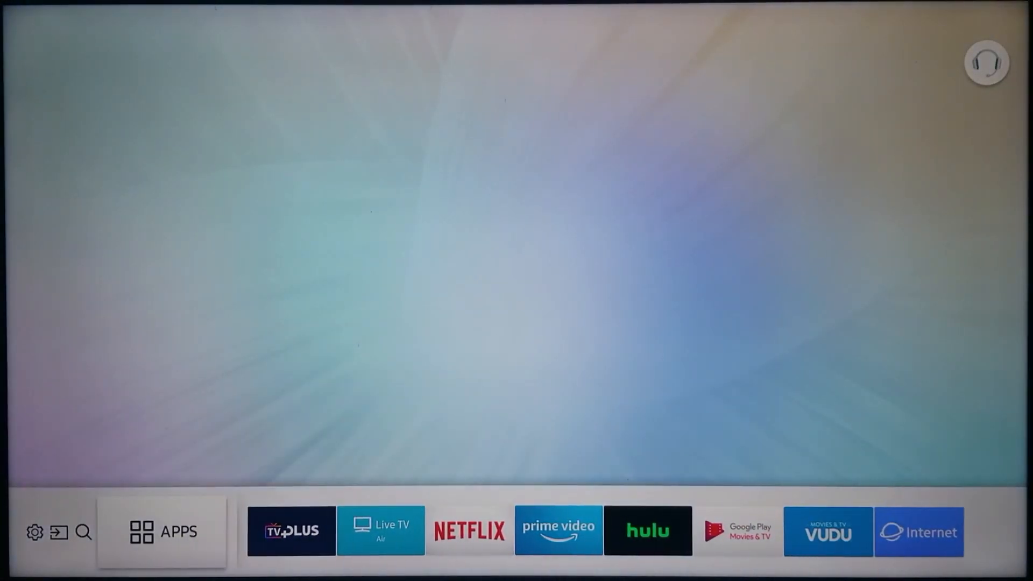
Step: Go to the Apps page and scroll down to the Downloaded App row
{"action": "left_click", "coordinate": [163, 531]}
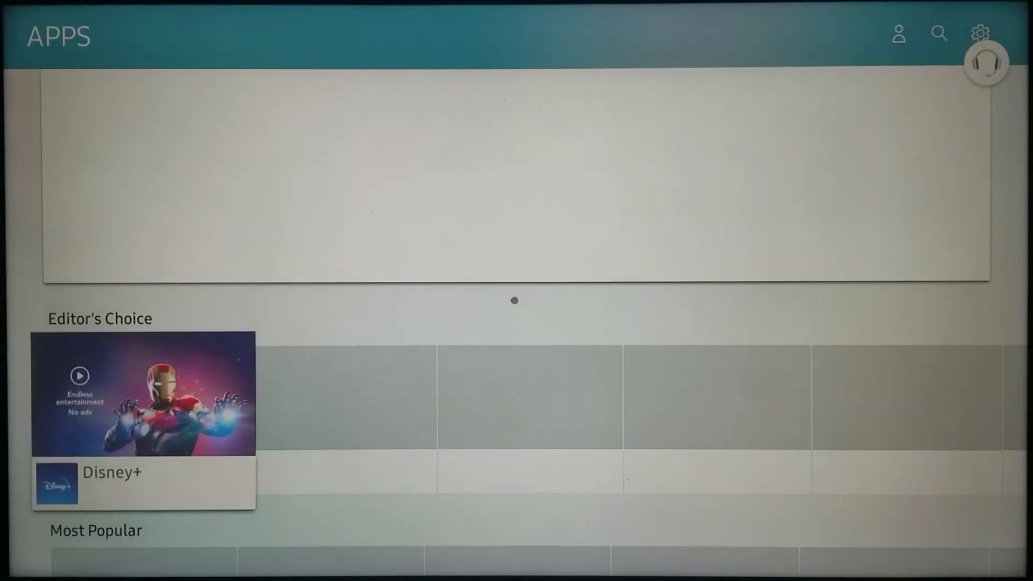
{"action": "scroll", "scroll_direction": "down", "scroll_amount": 3}
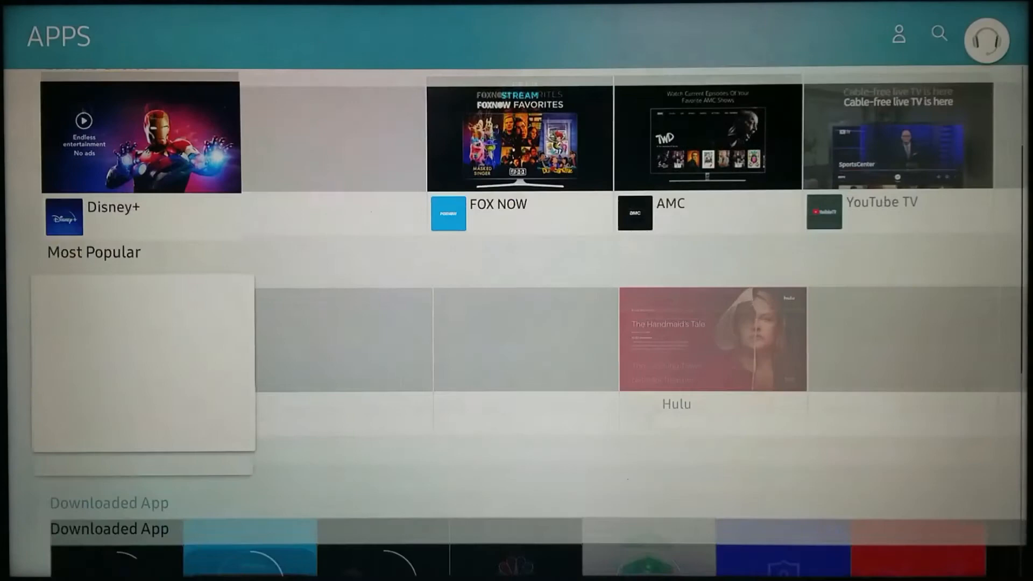
{"action": "scroll", "scroll_direction": "down", "scroll_amount": 3}
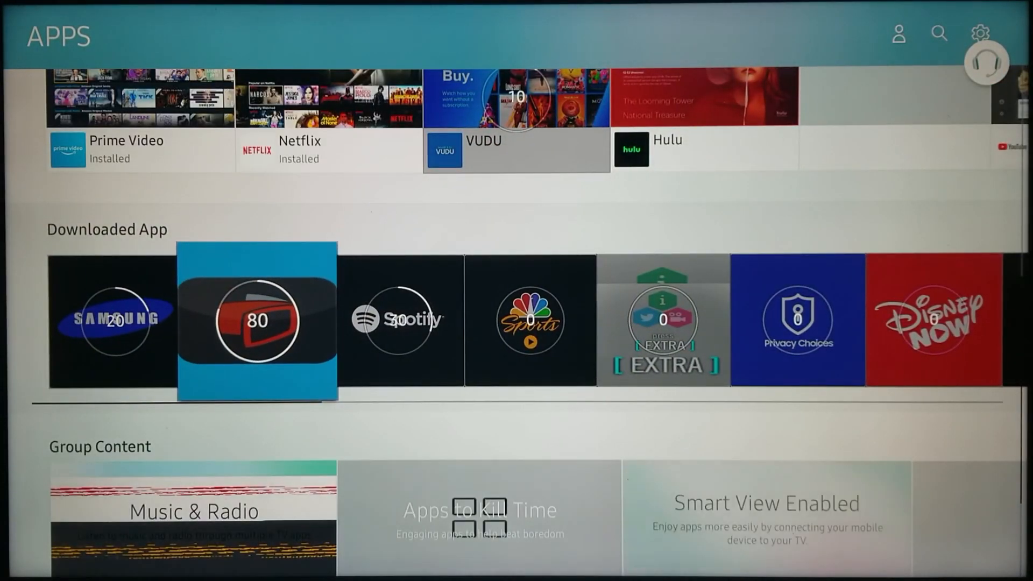
Step: Browse along the Downloaded App row reviewing VUDU, Hulu and other apps still downloading
{"action": "scroll", "scroll_direction": "right", "scroll_amount": 3}
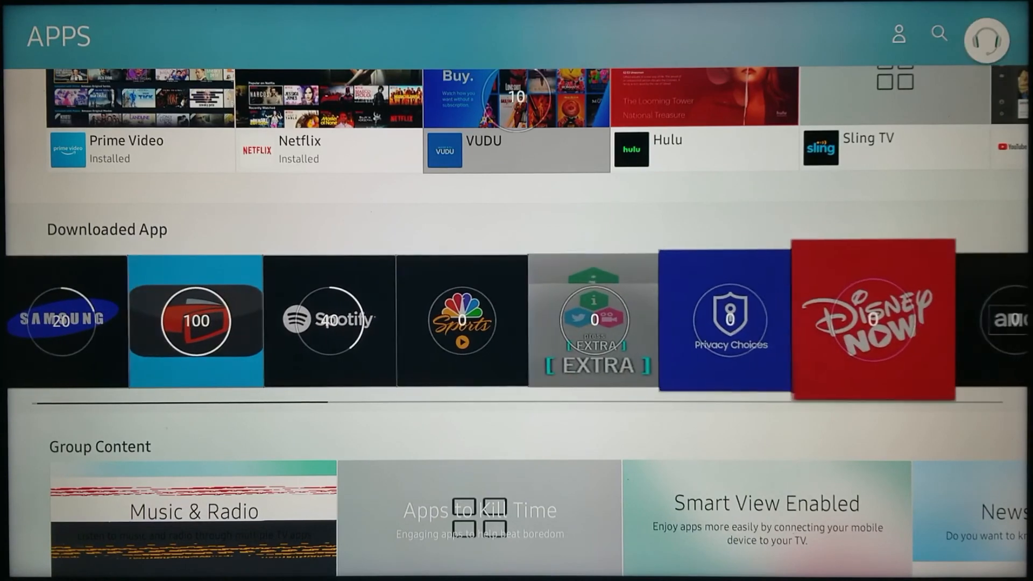
{"action": "scroll", "scroll_direction": "right", "scroll_amount": 3}
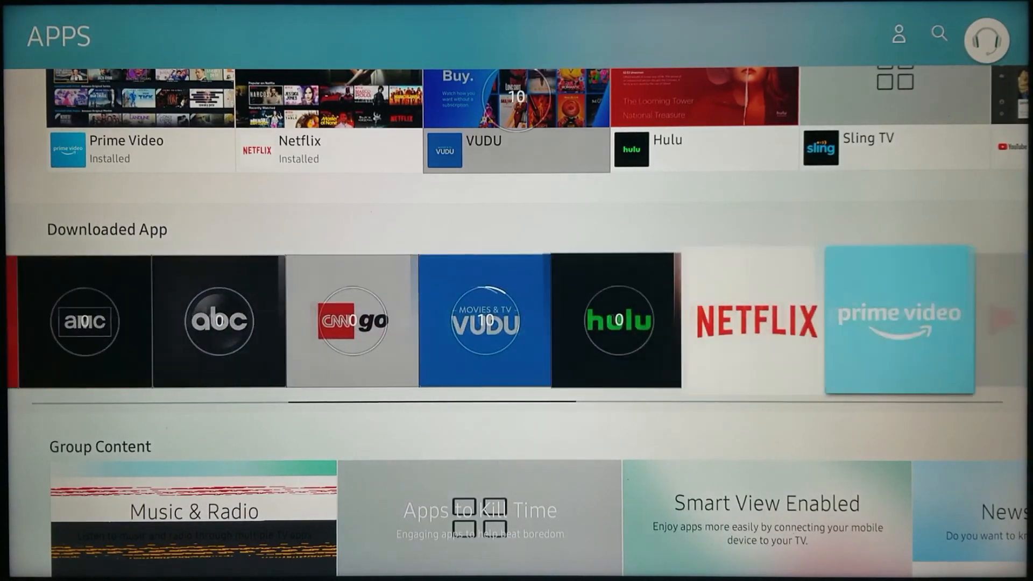
{"action": "scroll", "scroll_direction": "right", "scroll_amount": 3}
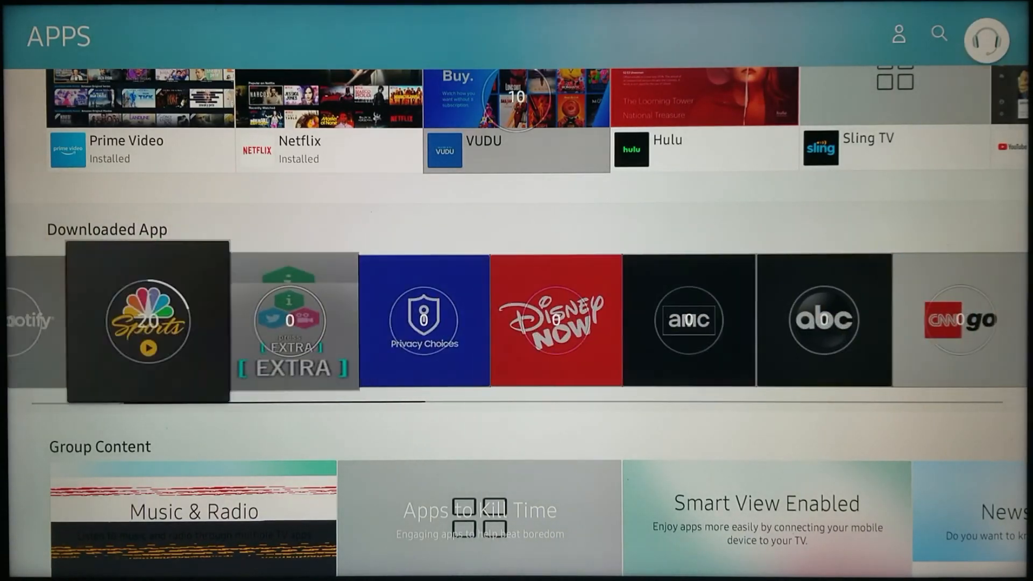
{"action": "scroll", "scroll_direction": "left", "scroll_amount": 3}
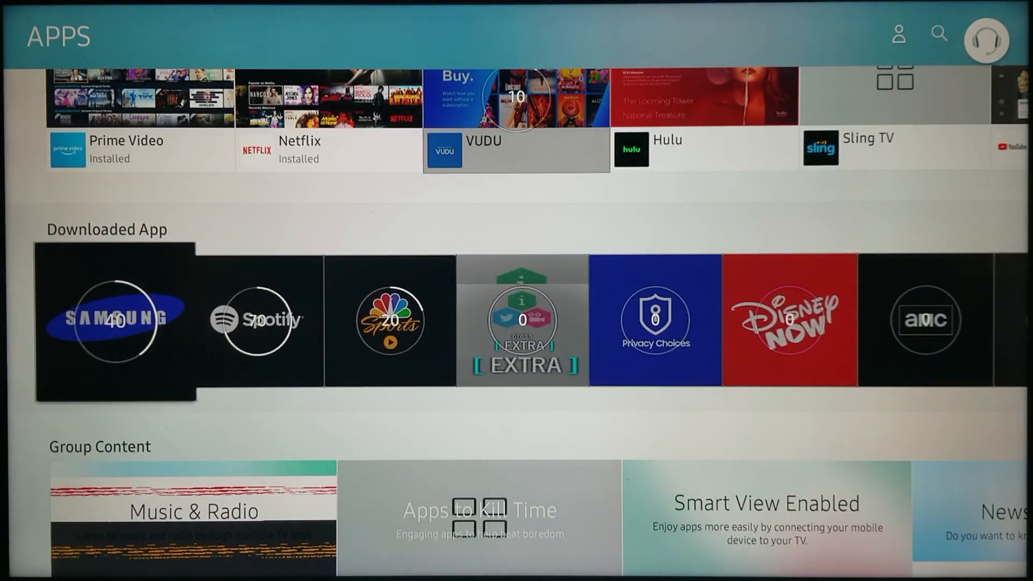
{"action": "scroll", "scroll_direction": "right", "scroll_amount": 3}
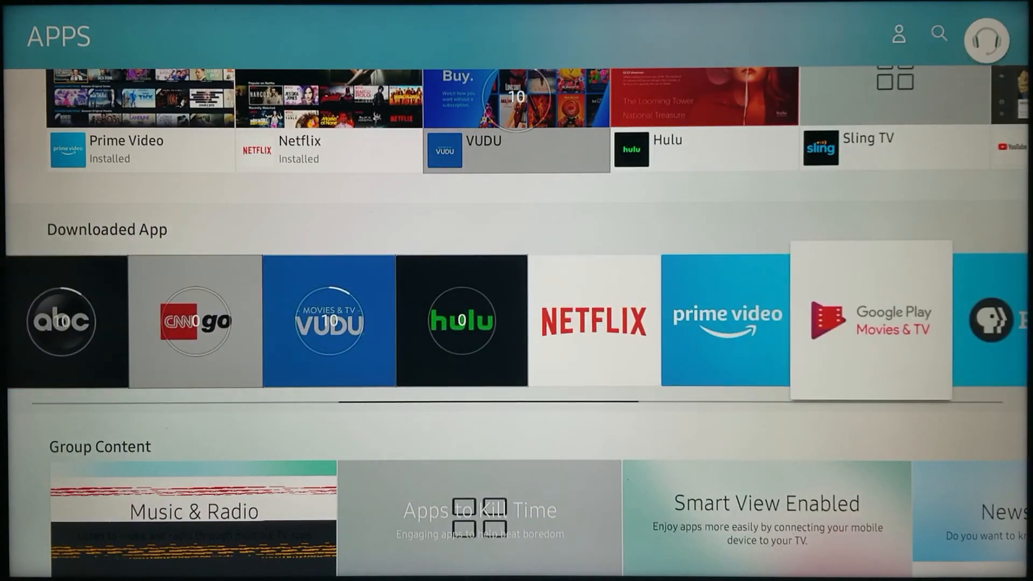
{"action": "scroll", "scroll_direction": "right", "scroll_amount": 3}
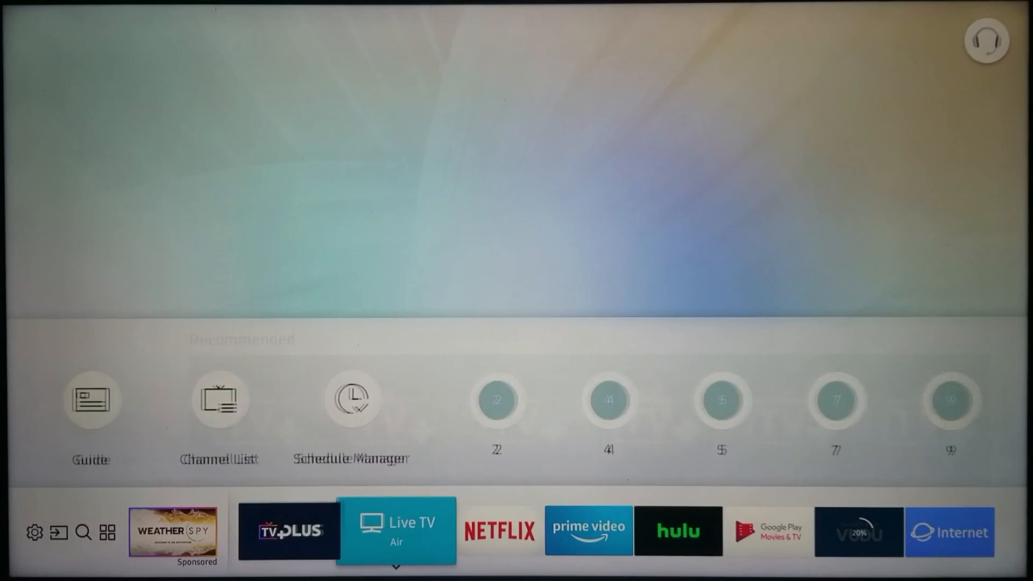
Step: Move along the home bar past TV Plus and Weather Spy to Source, showing the Sources panel
{"action": "left_click", "coordinate": [288, 531]}
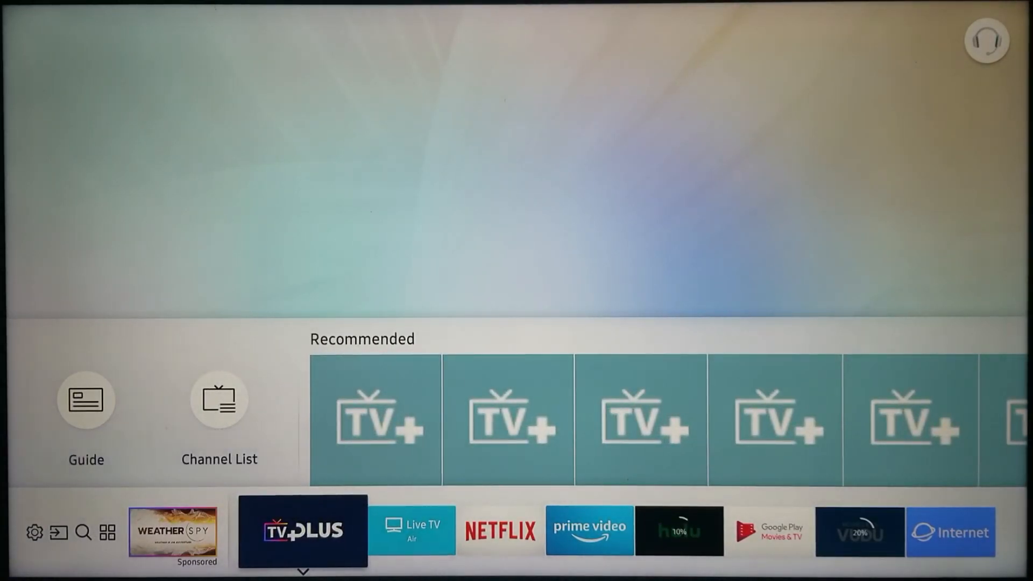
{"action": "left_click", "coordinate": [929, 531]}
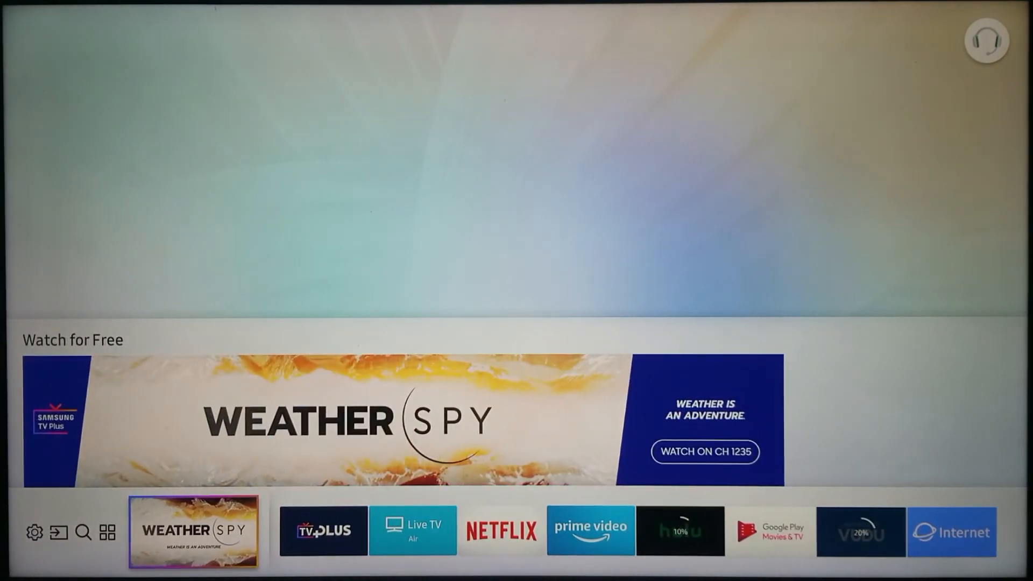
{"action": "left_click", "coordinate": [83, 531]}
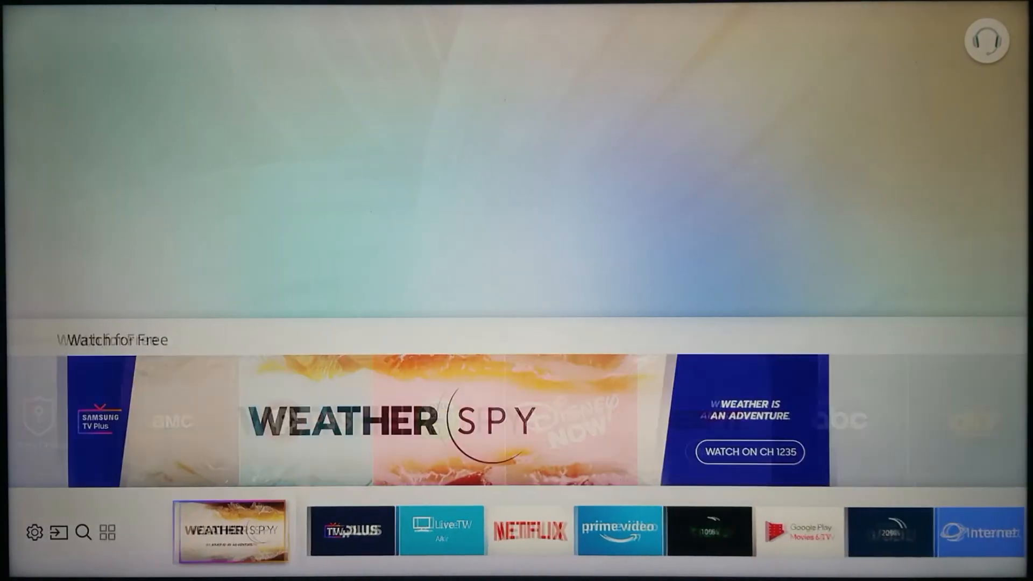
{"action": "left_click", "coordinate": [59, 533]}
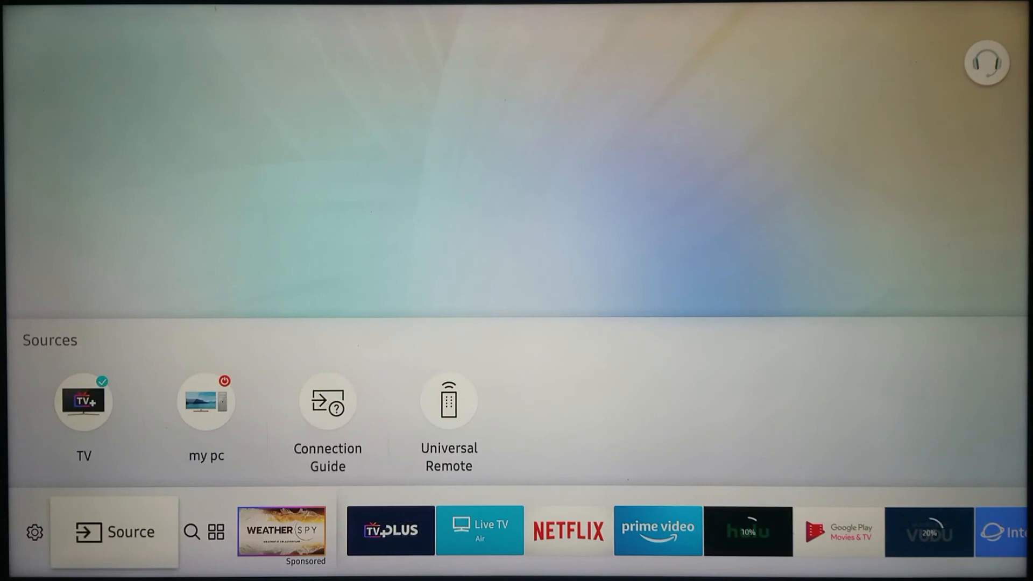